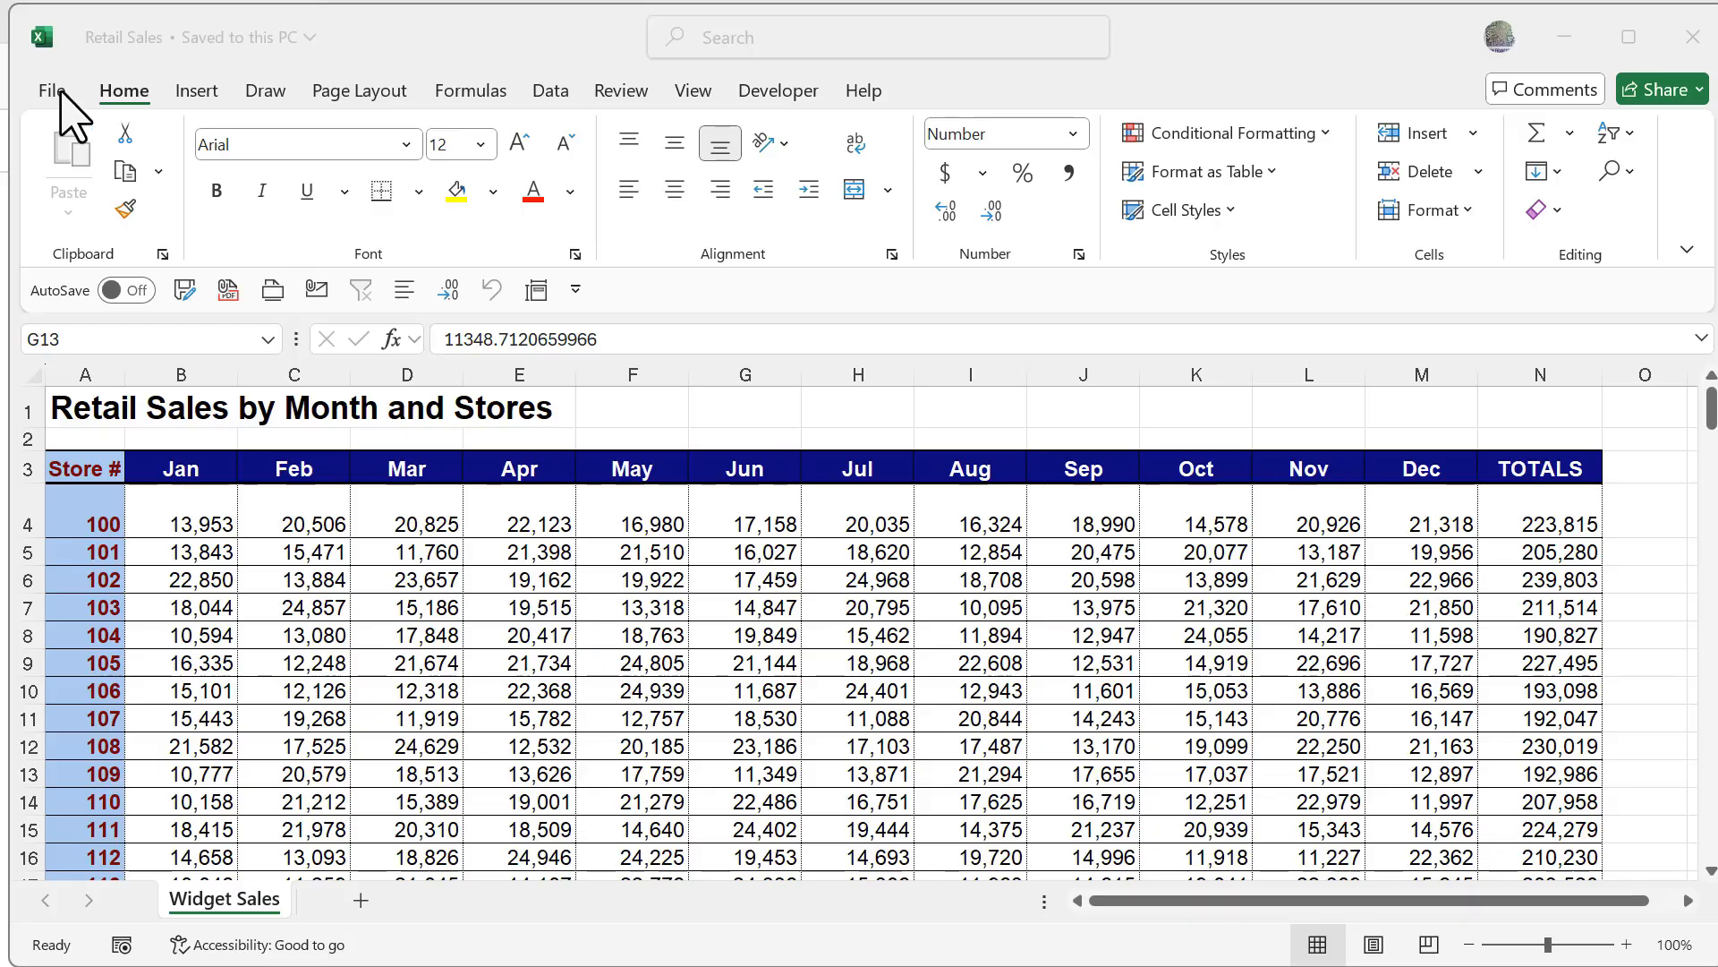
- Go to File > Open to list the recent workbooks
click(52, 90)
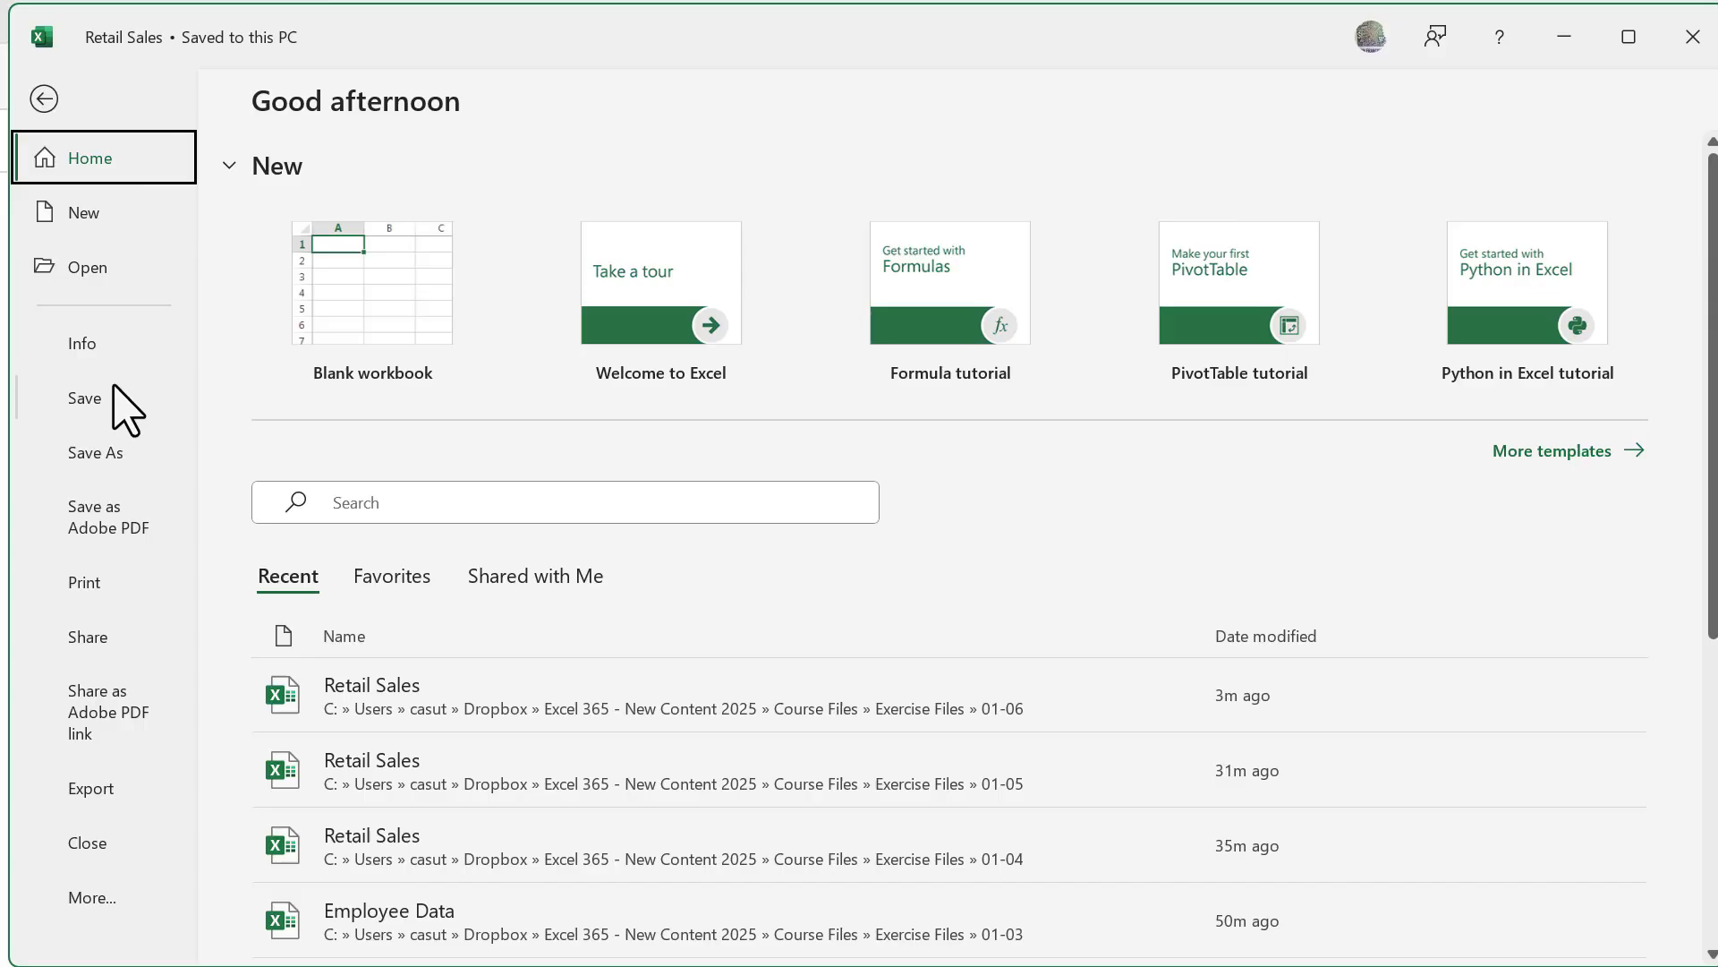
click(84, 267)
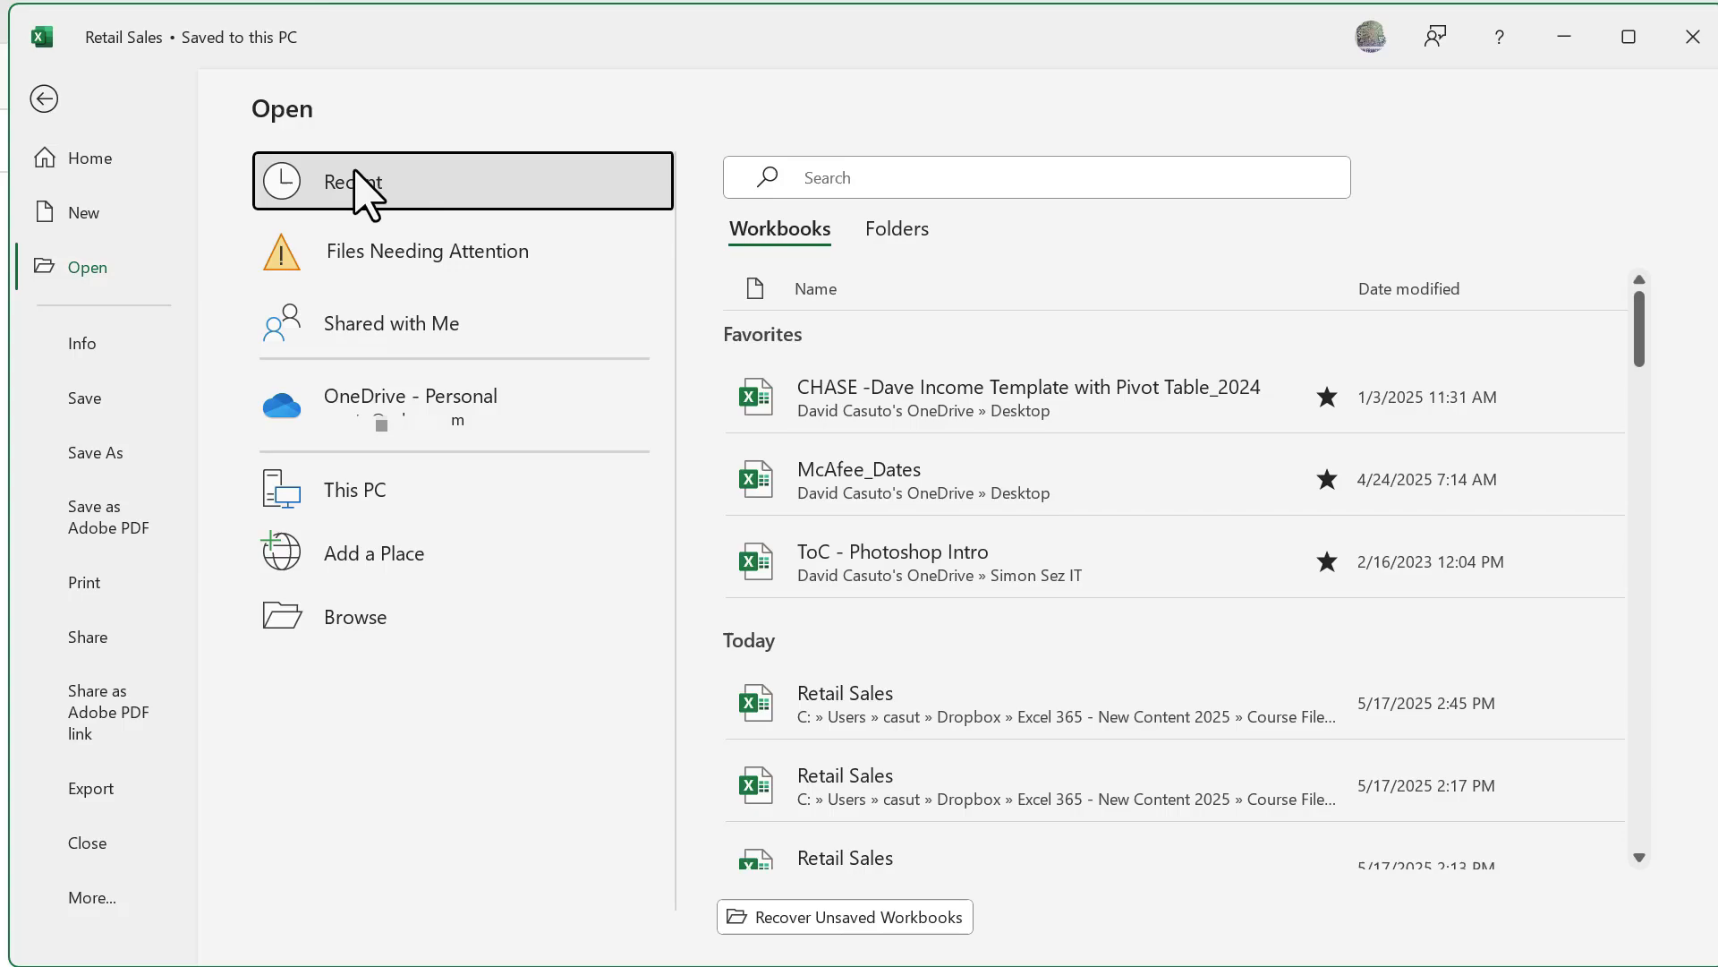
mouse_move(791, 267)
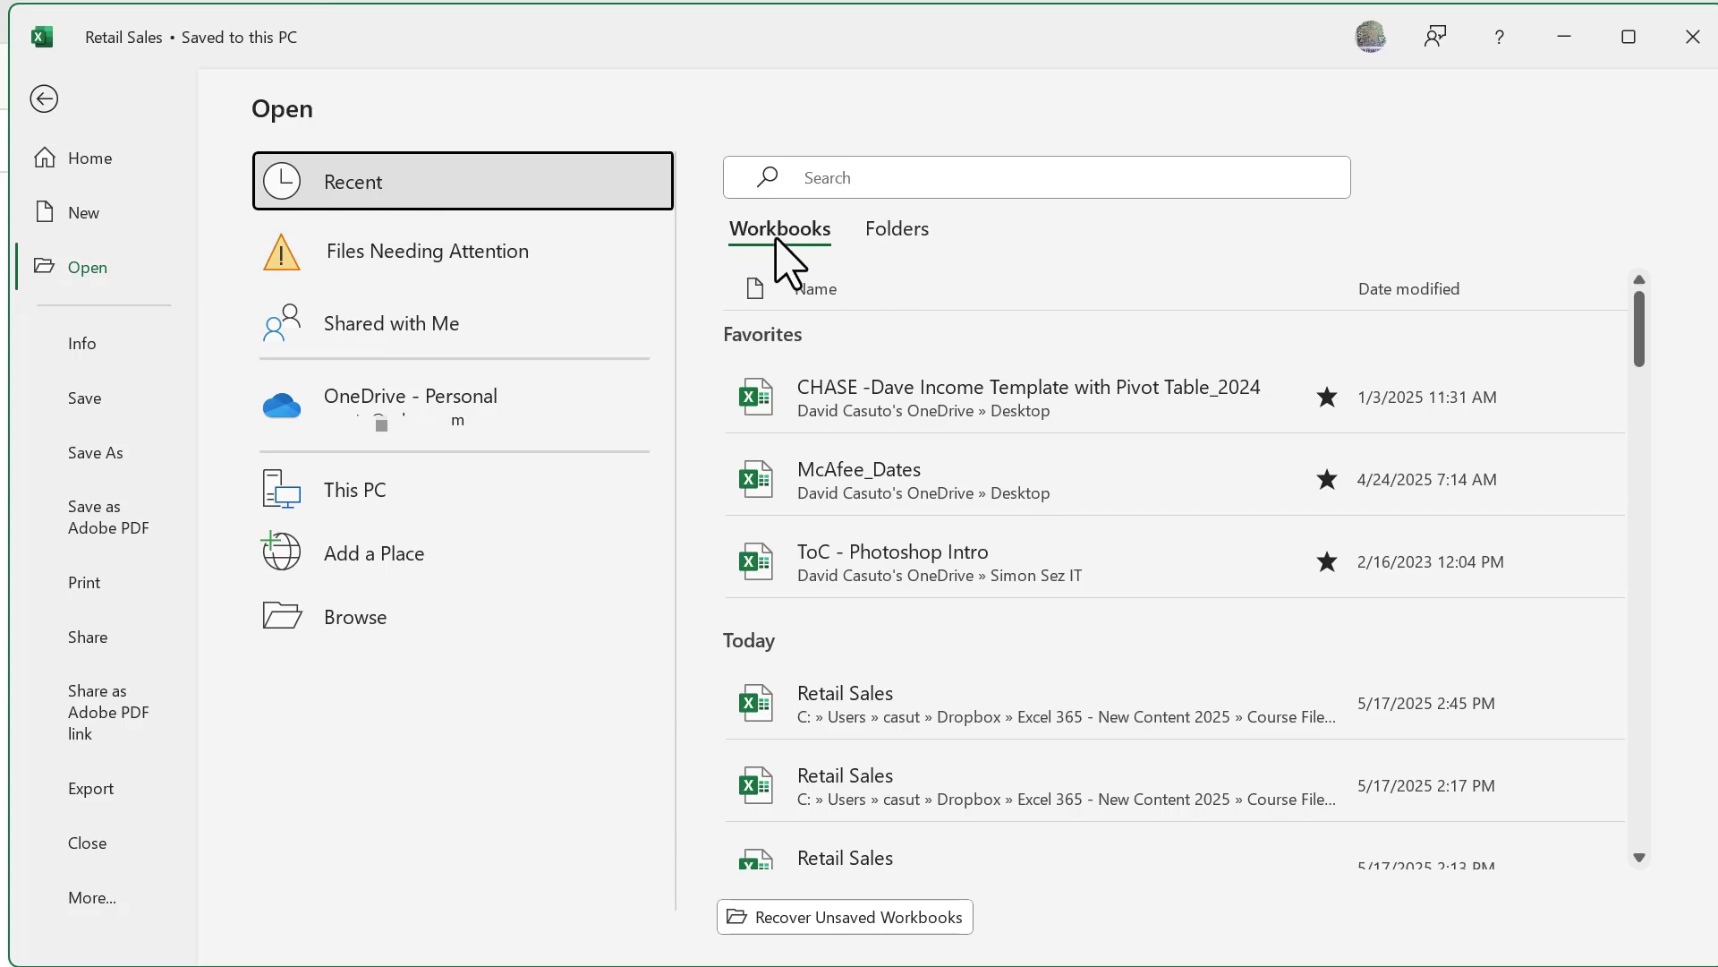
- Star the Retail Sales workbook in the recent workbooks list to pin it as a favorite
scroll(down, 3)
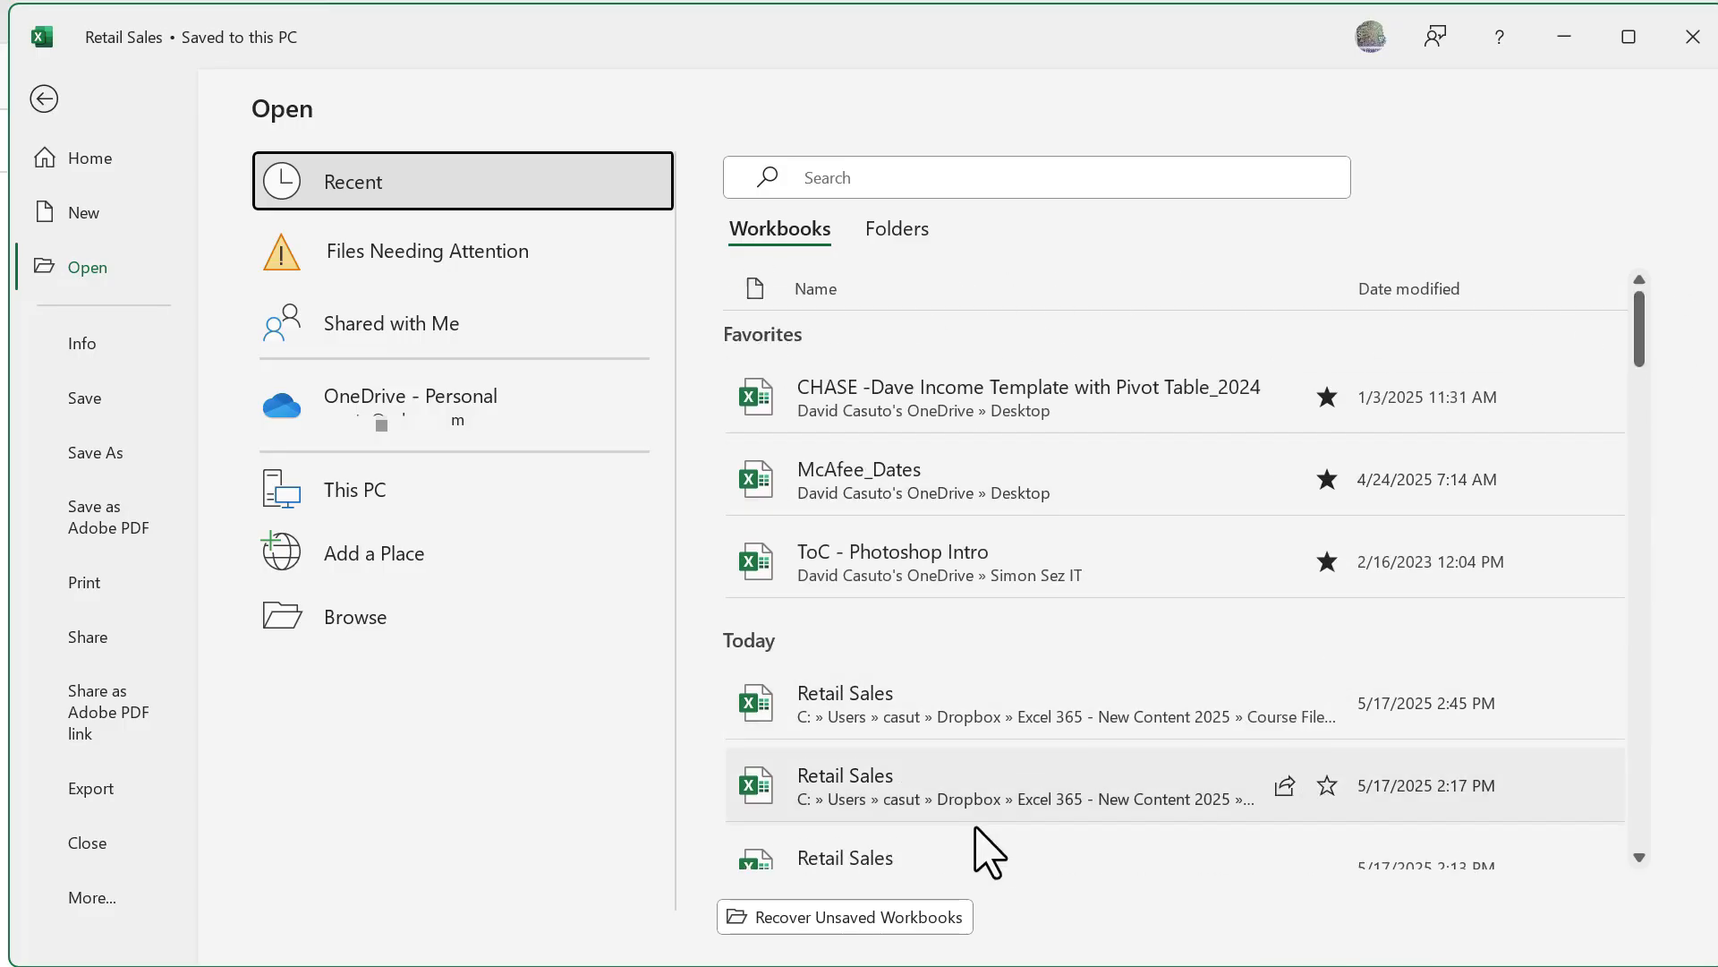
click(1326, 702)
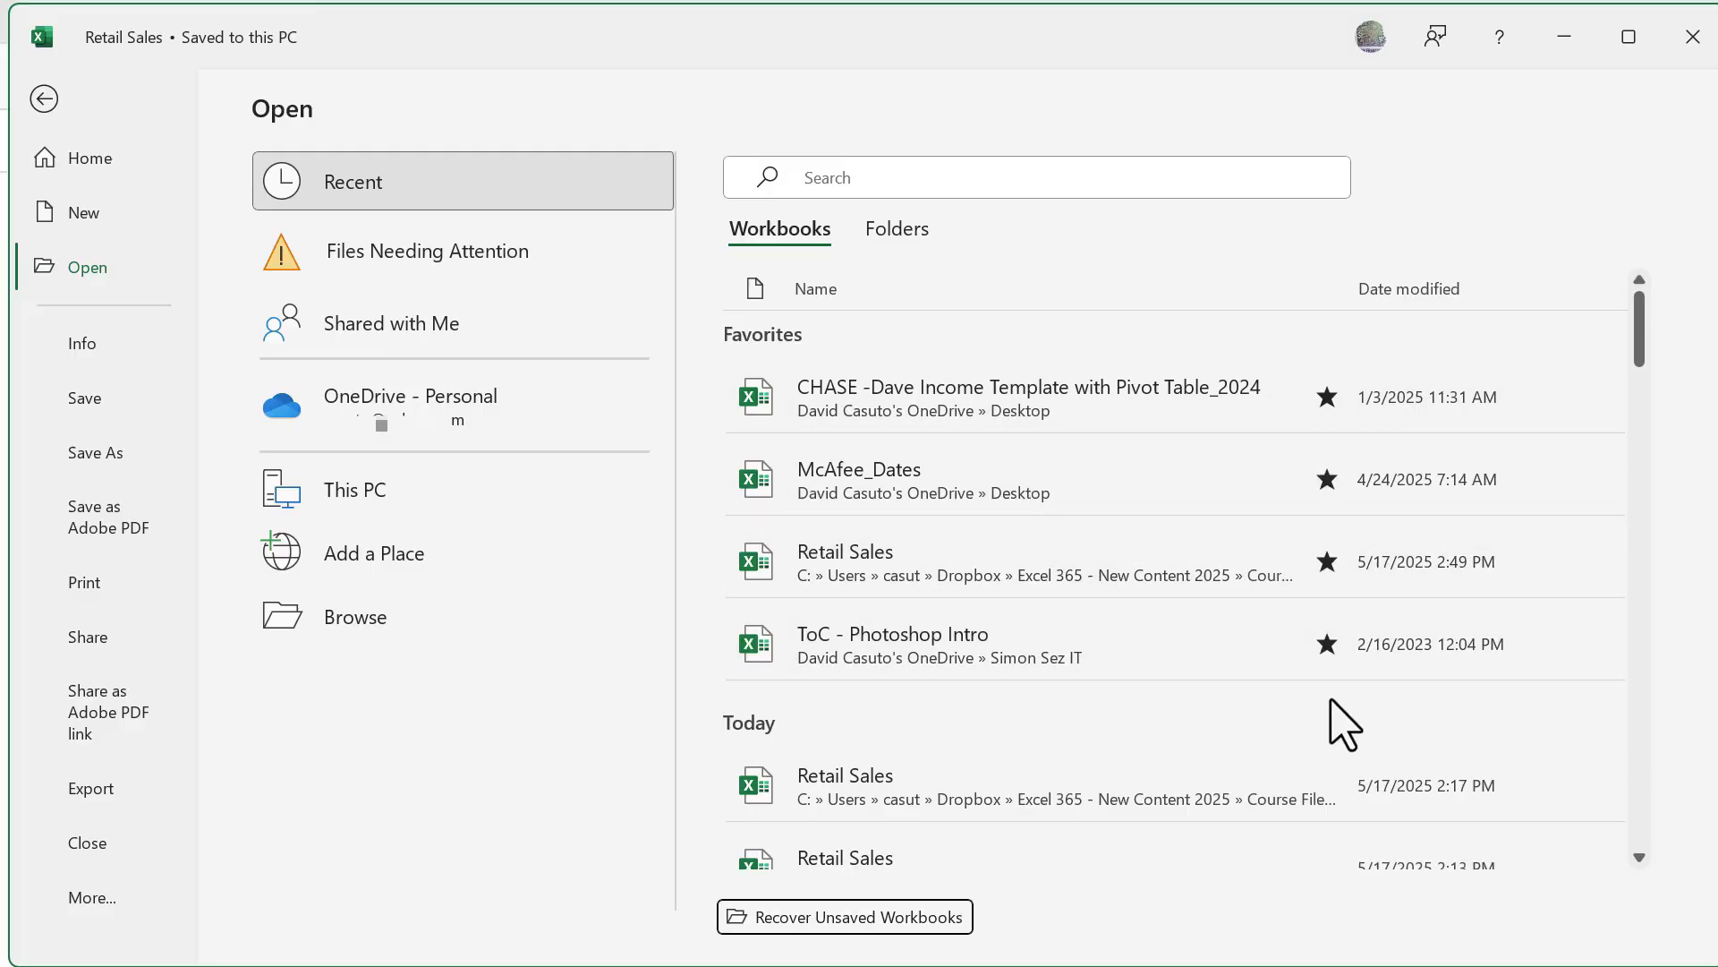
mouse_move(1312, 740)
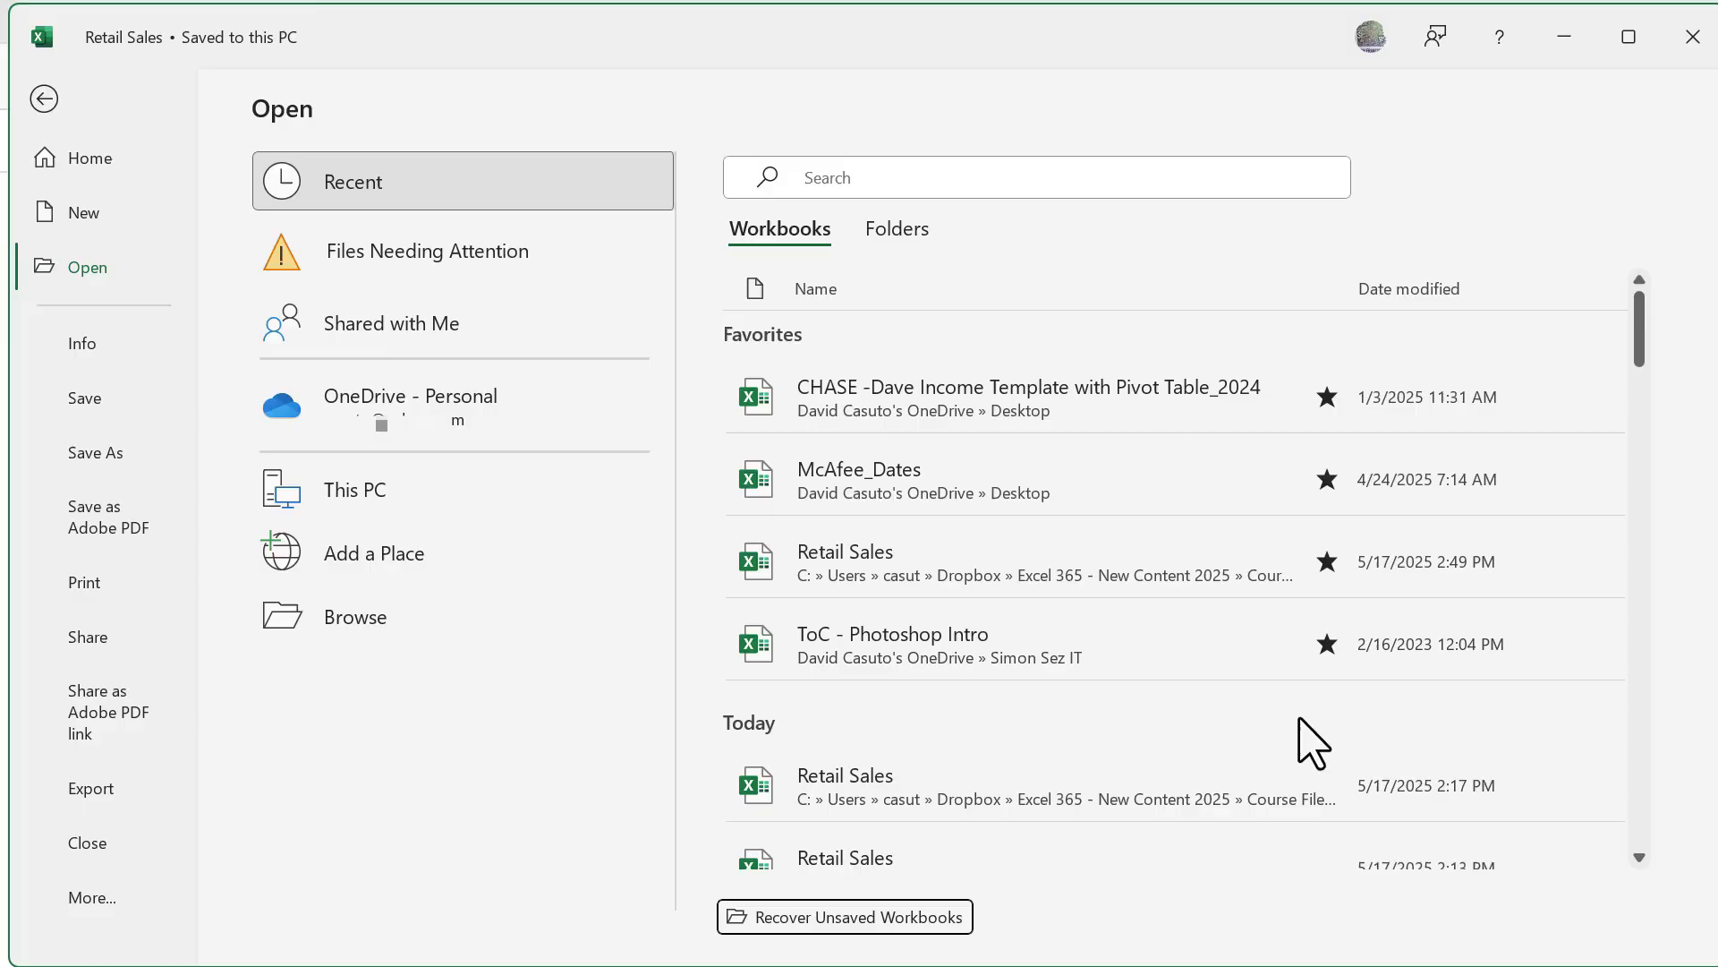
mouse_move(1347, 694)
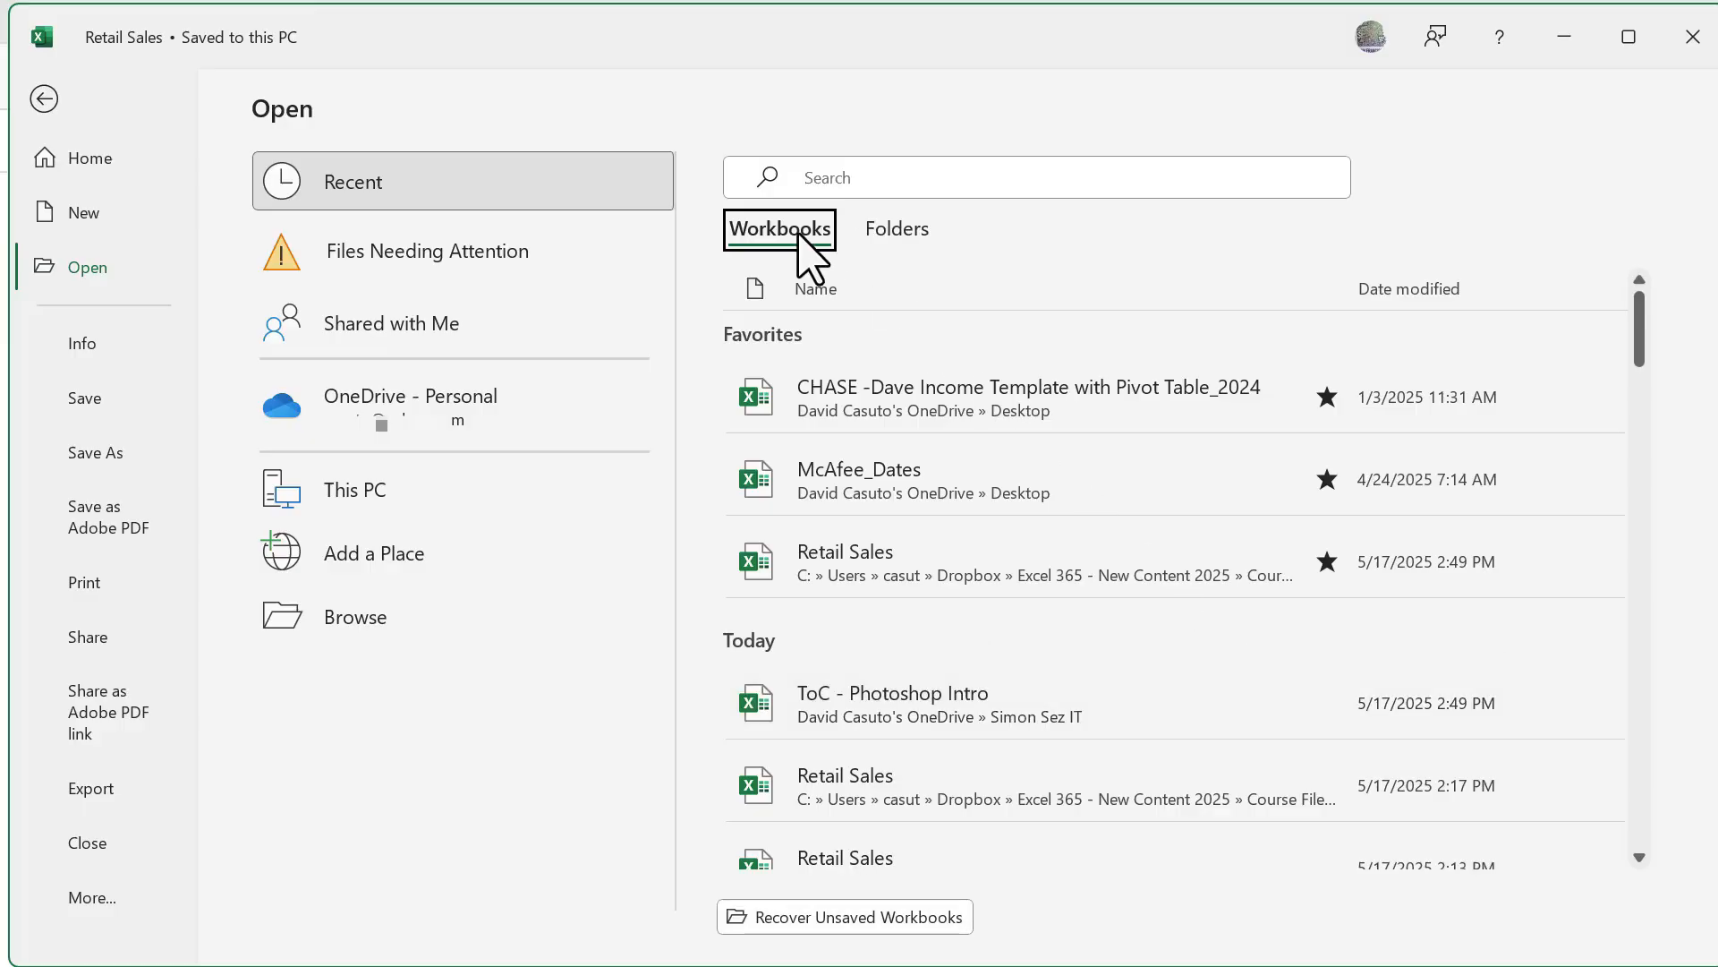
mouse_move(910, 258)
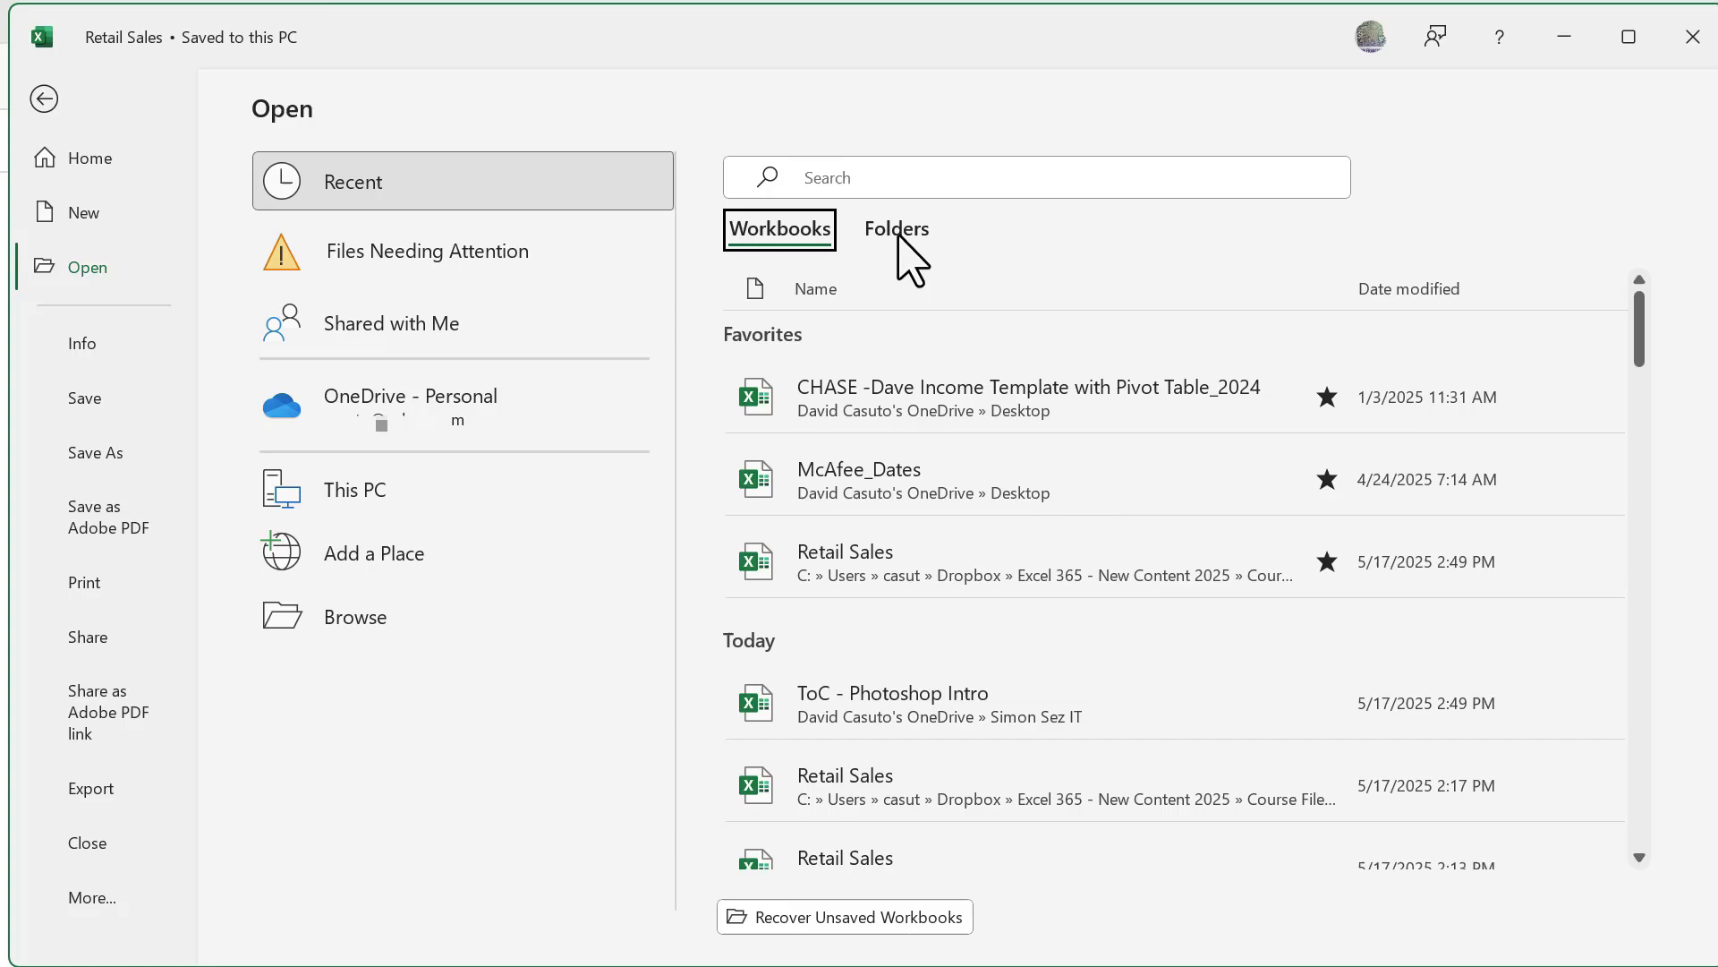
- Switch Recent to Folders, showing Private Clients and Stanford as favorite folders
click(895, 229)
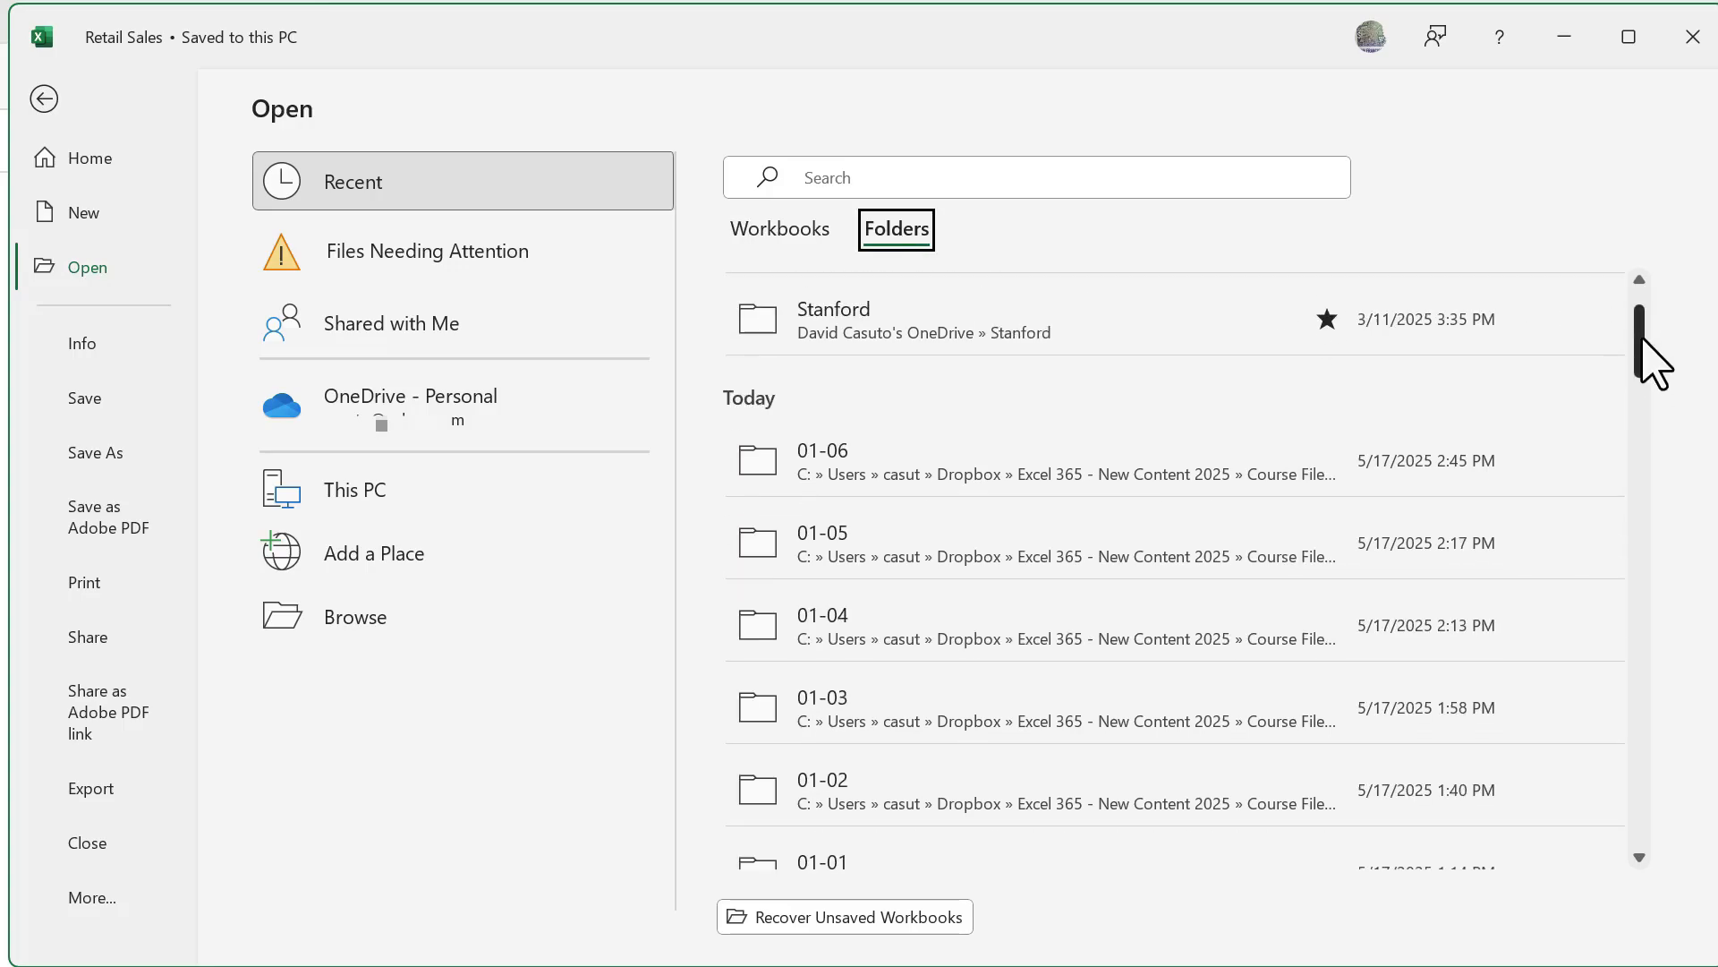
scroll(down, 3)
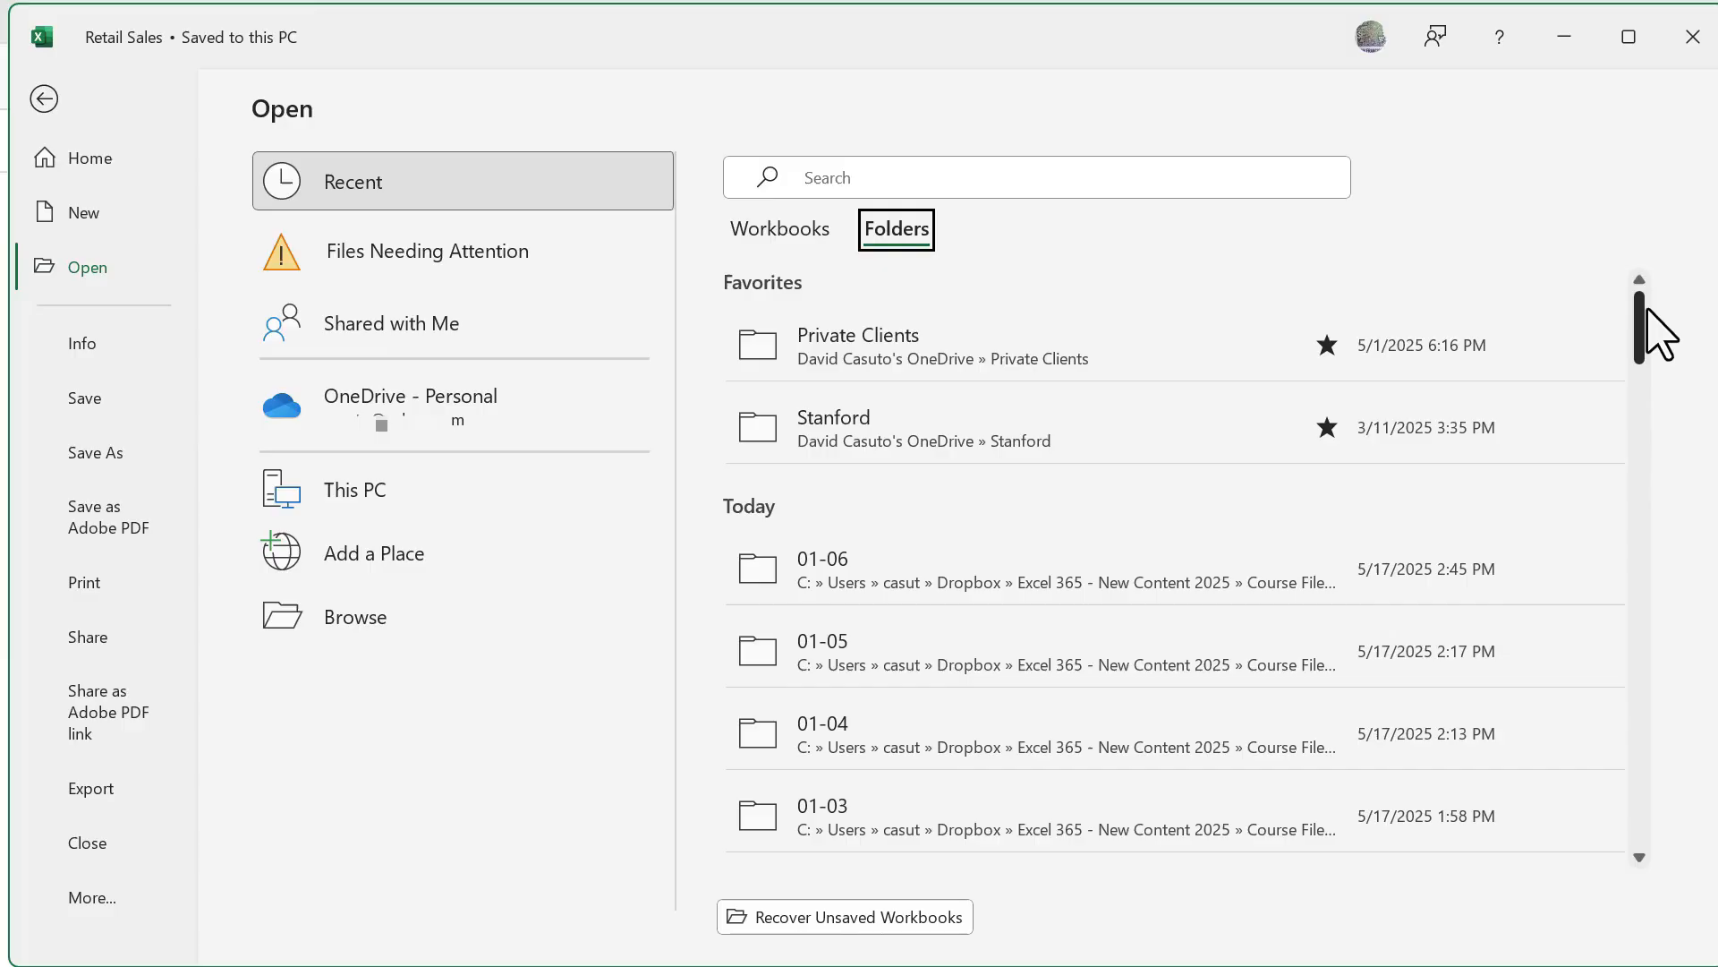
mouse_move(1128, 482)
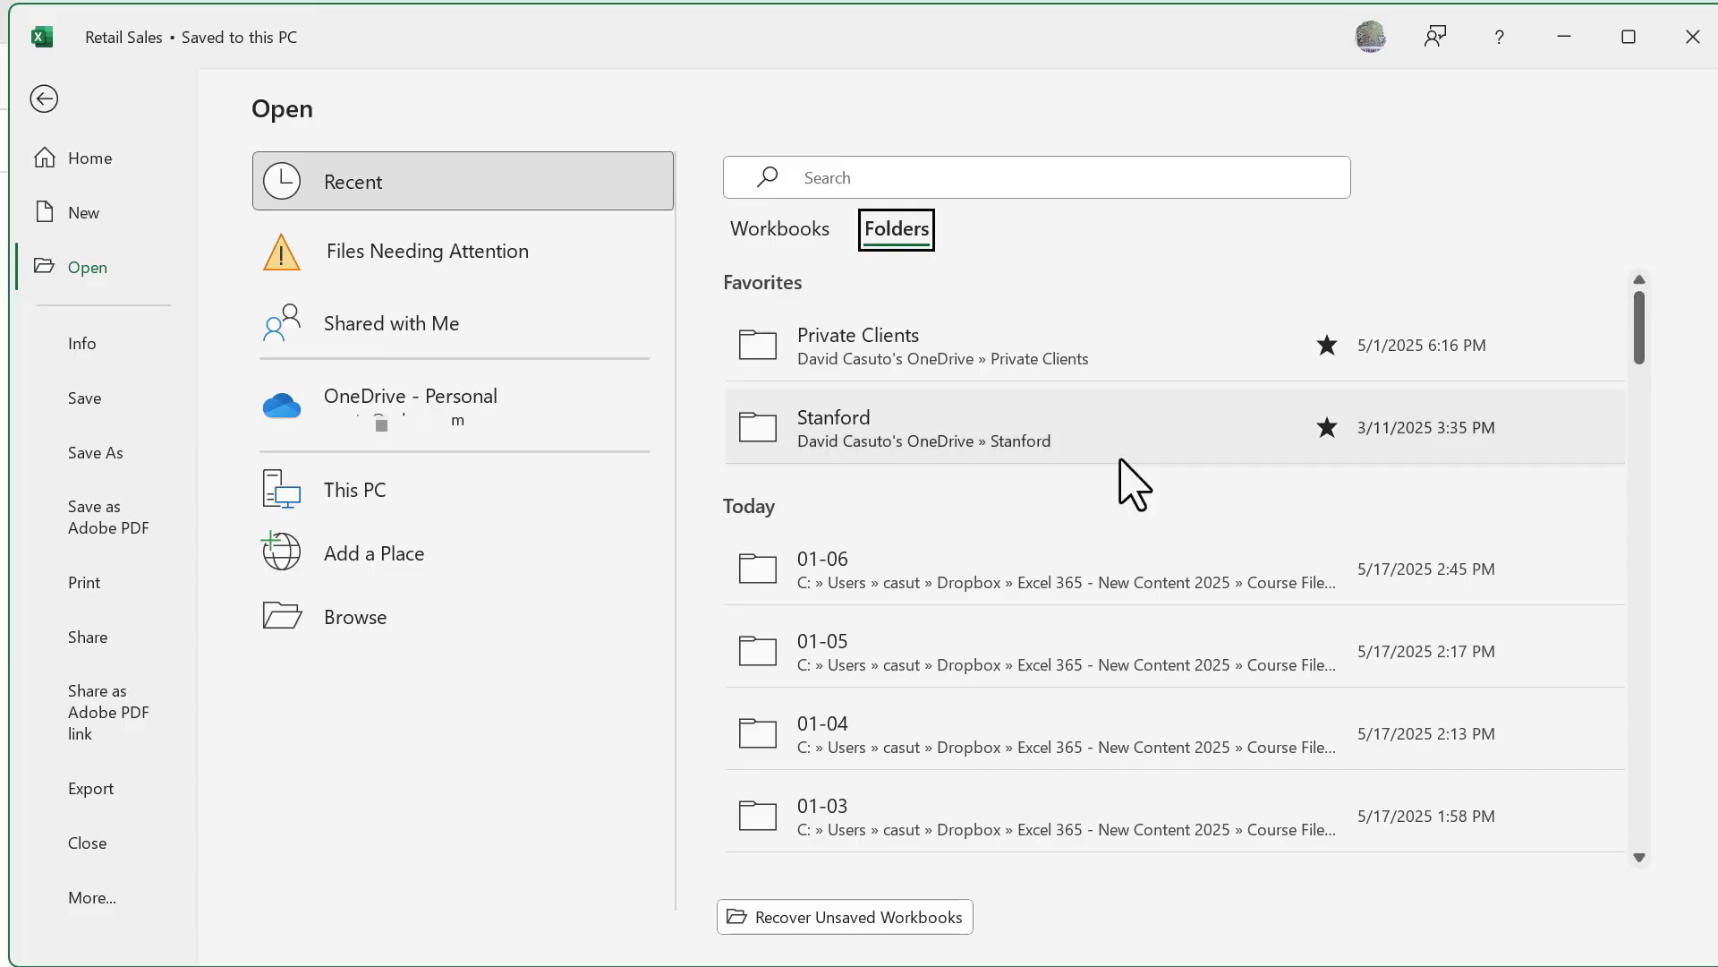
mouse_move(809, 580)
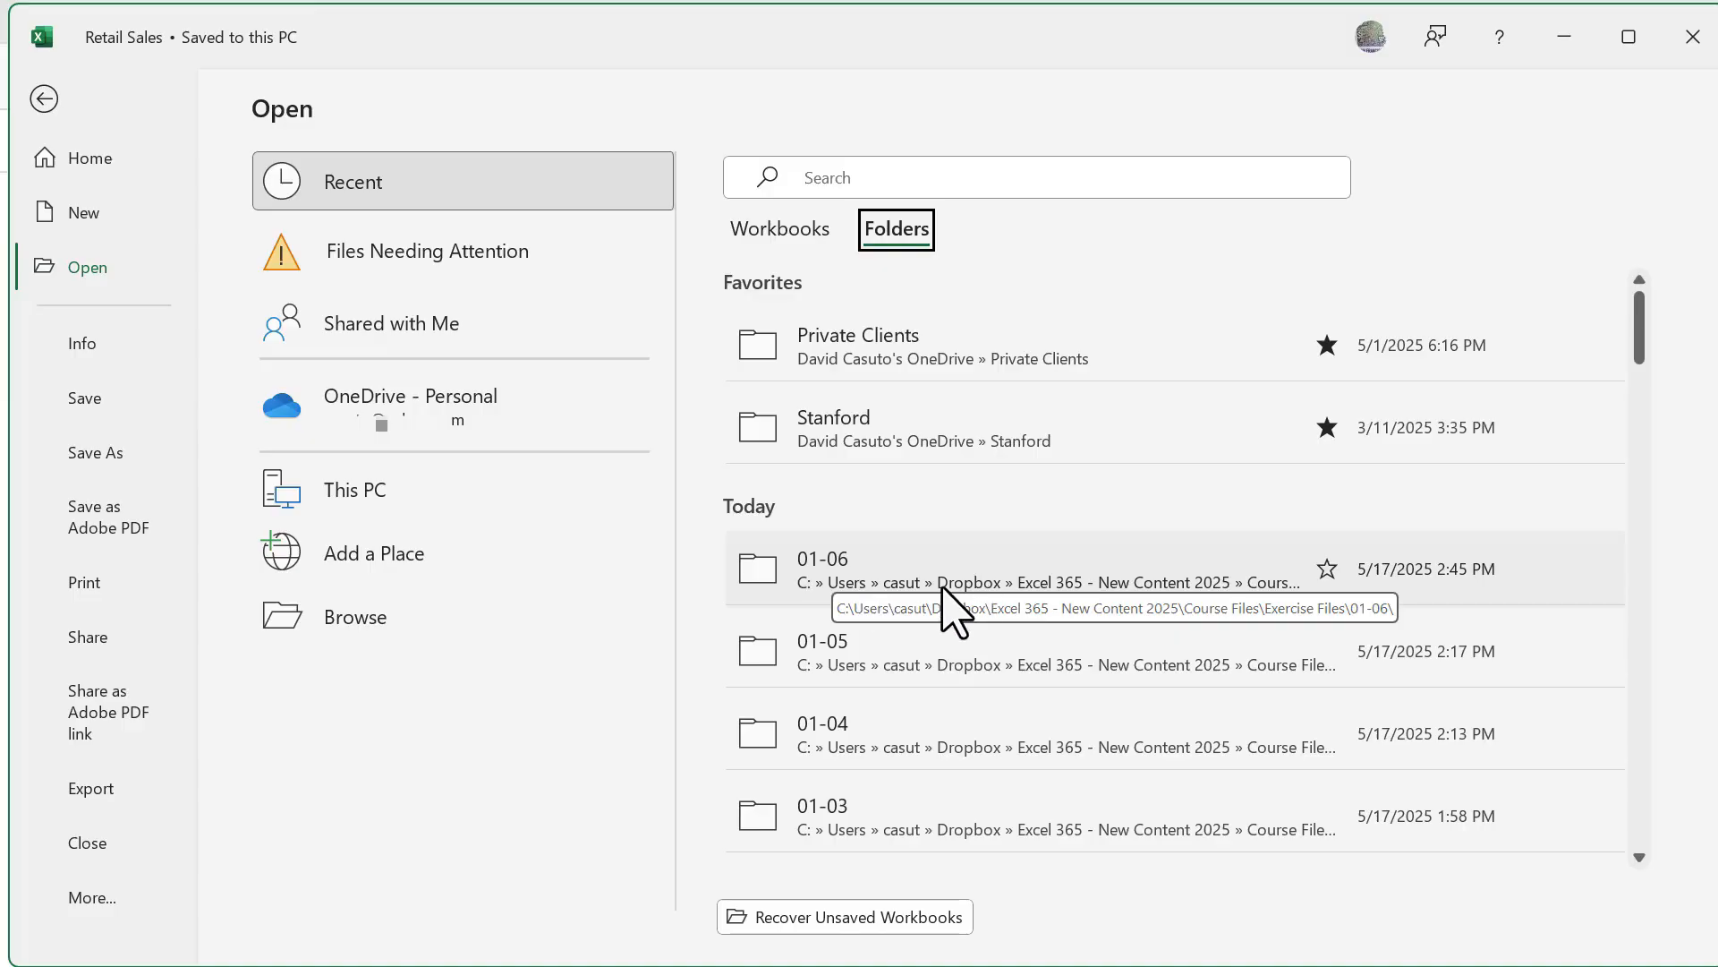
mouse_move(1332, 613)
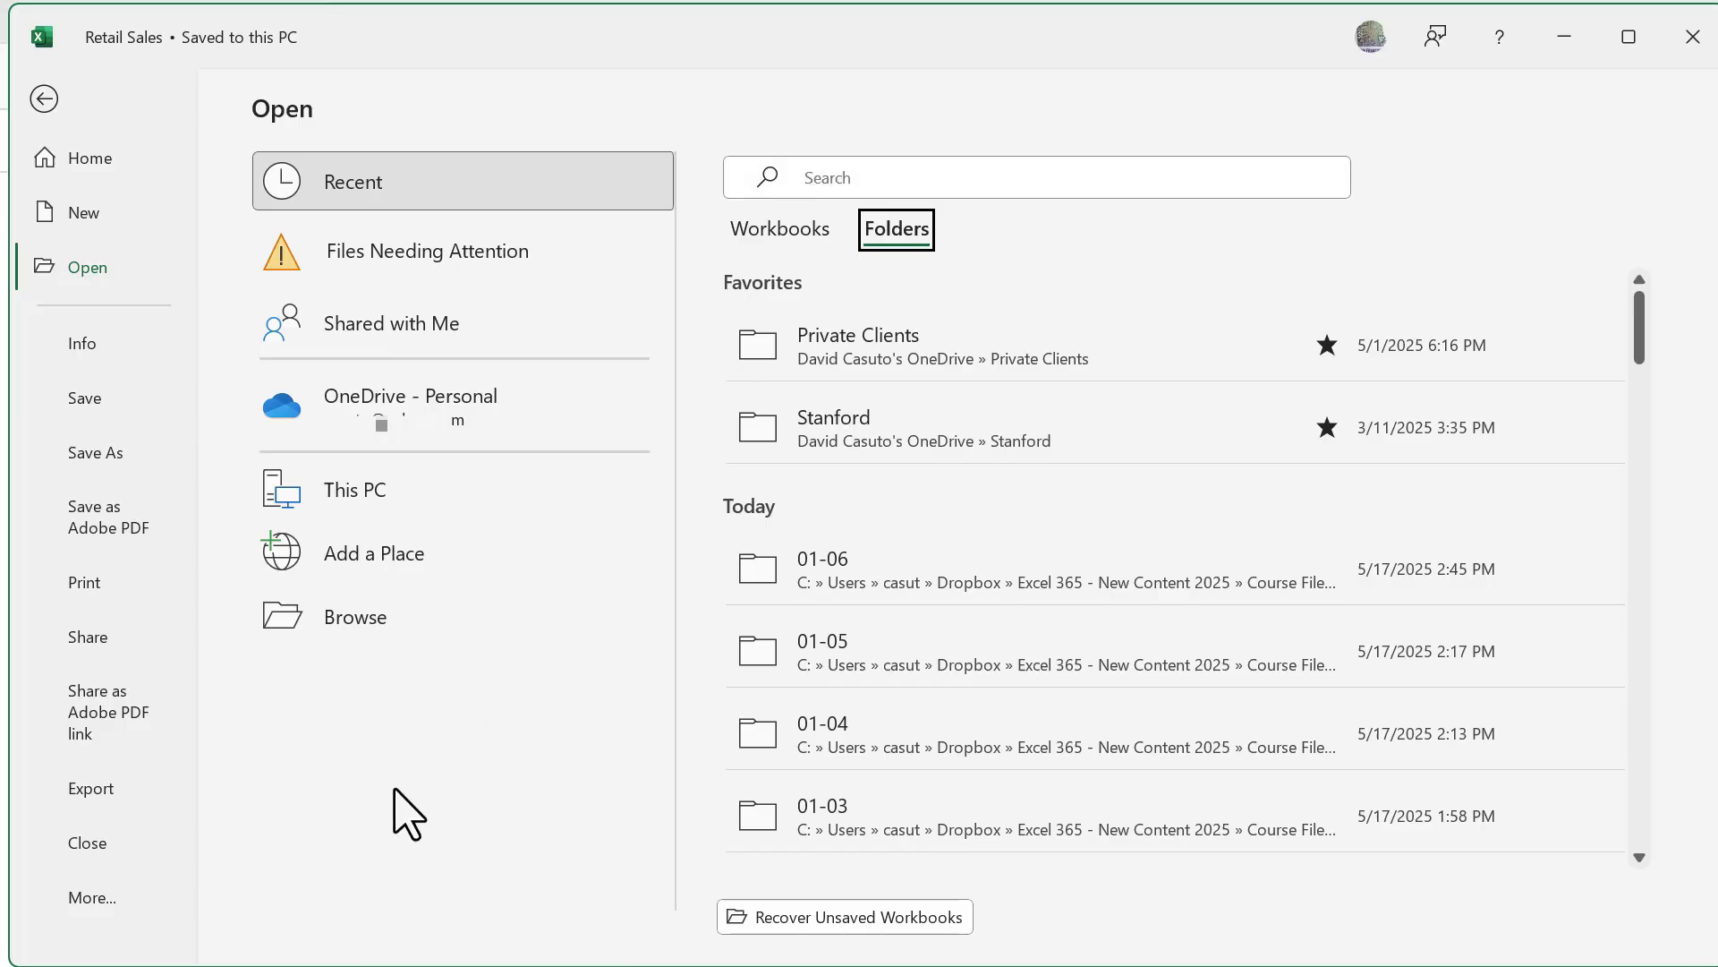
mouse_move(351, 439)
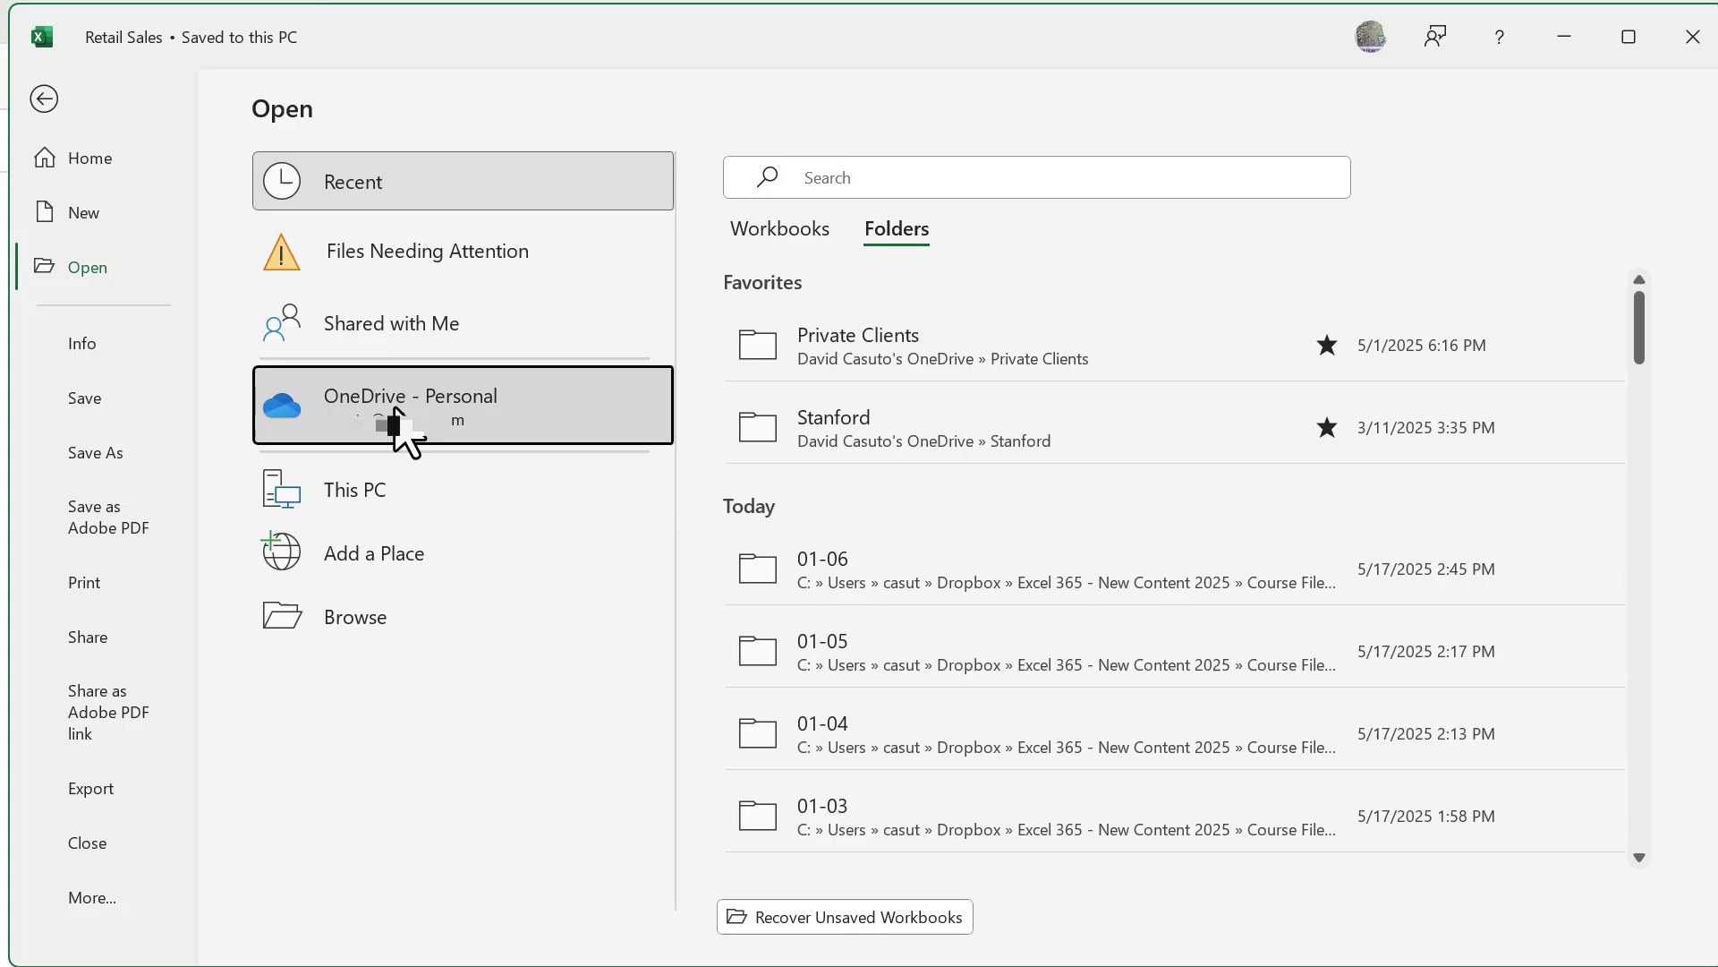
- List the OneDrive - Personal folders, such as _HomeChula and 3rd Quarter Strategy Notes
click(439, 405)
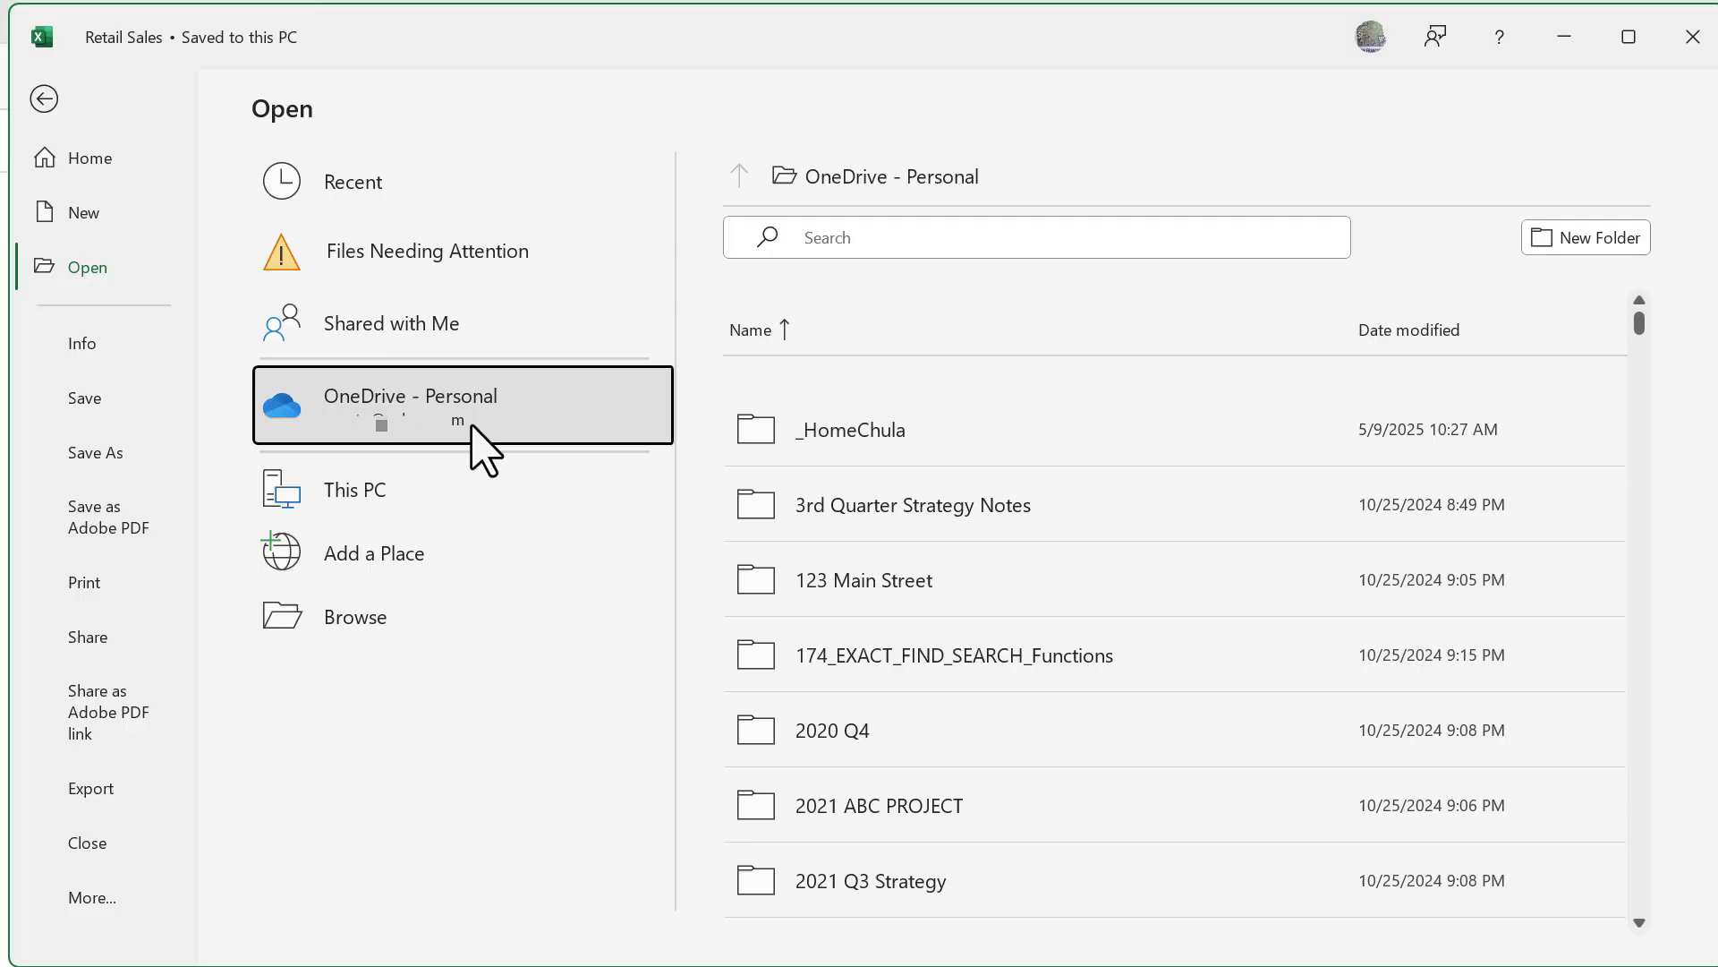
scroll(down, 3)
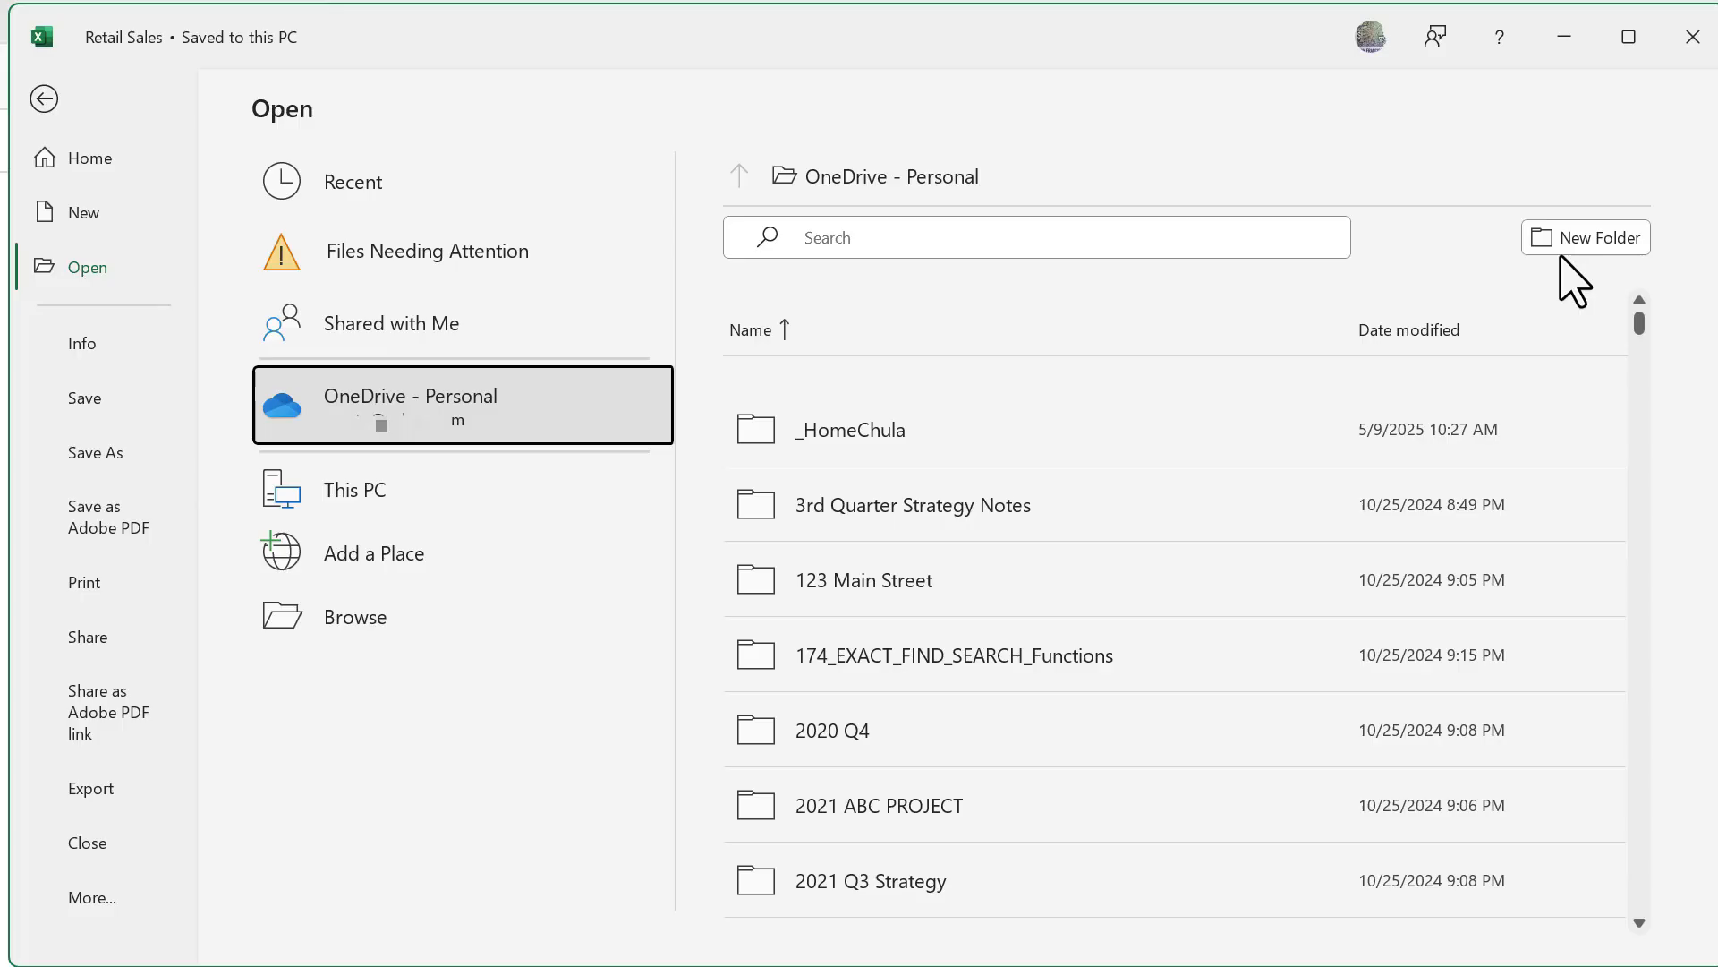
mouse_move(1434, 264)
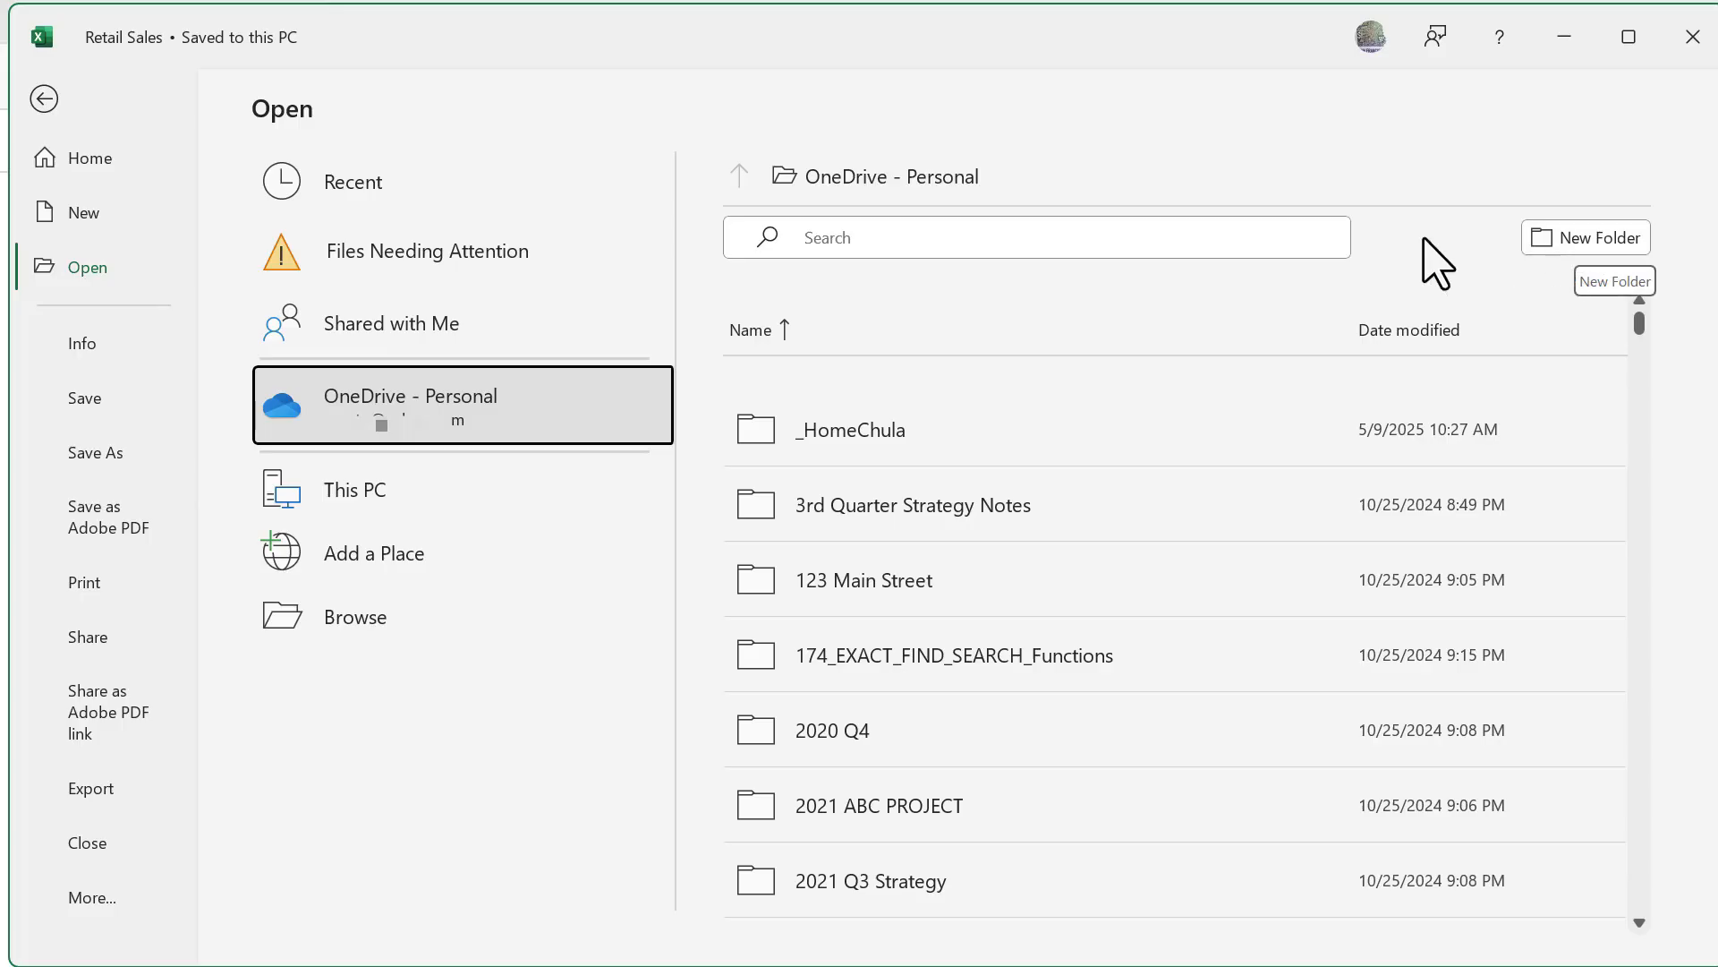
mouse_move(355, 615)
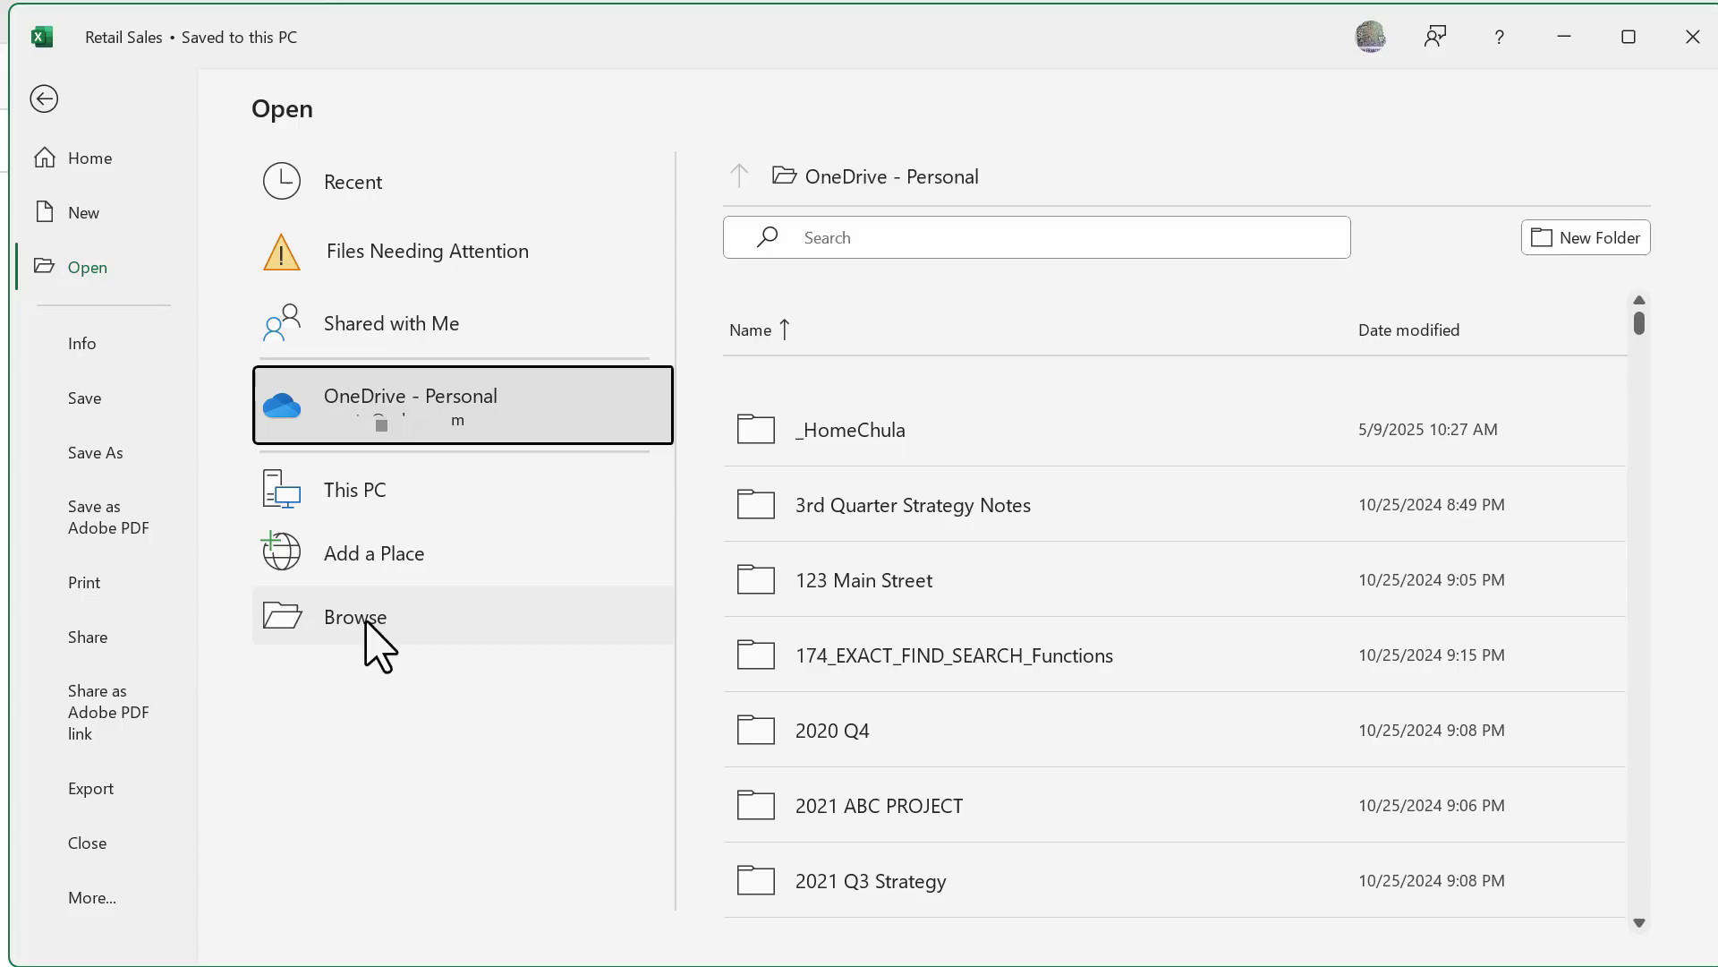
click(352, 616)
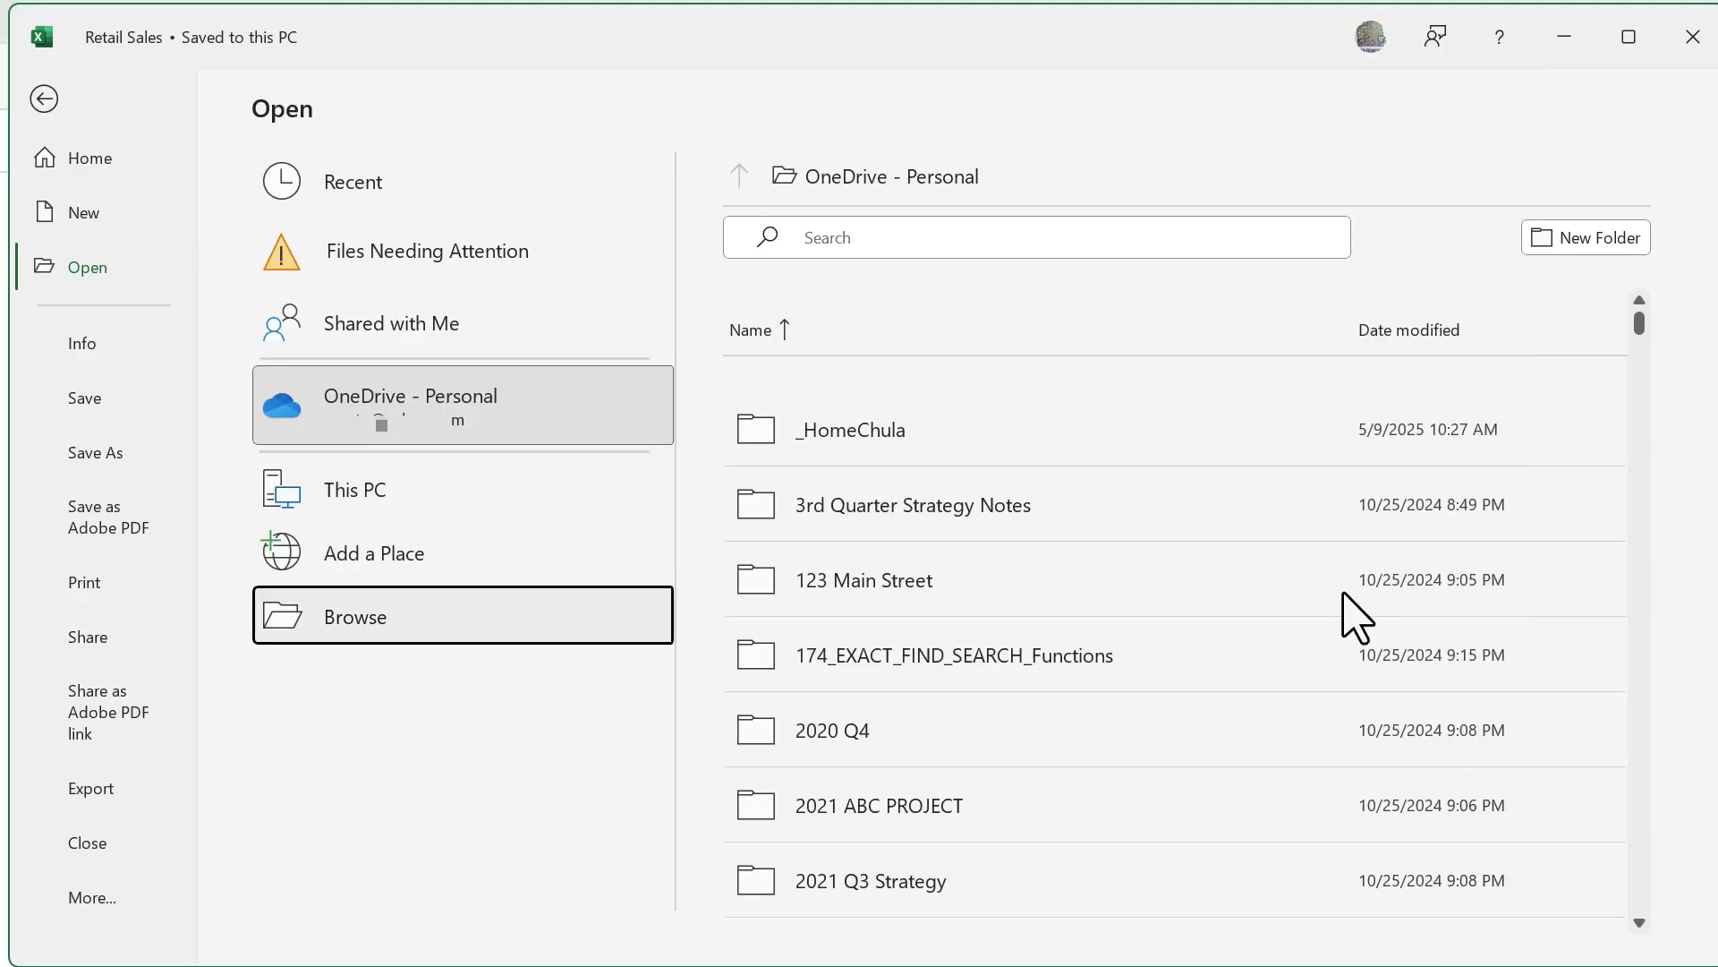
- Return to the Recent folders list showing Private Clients and Stanford
click(353, 181)
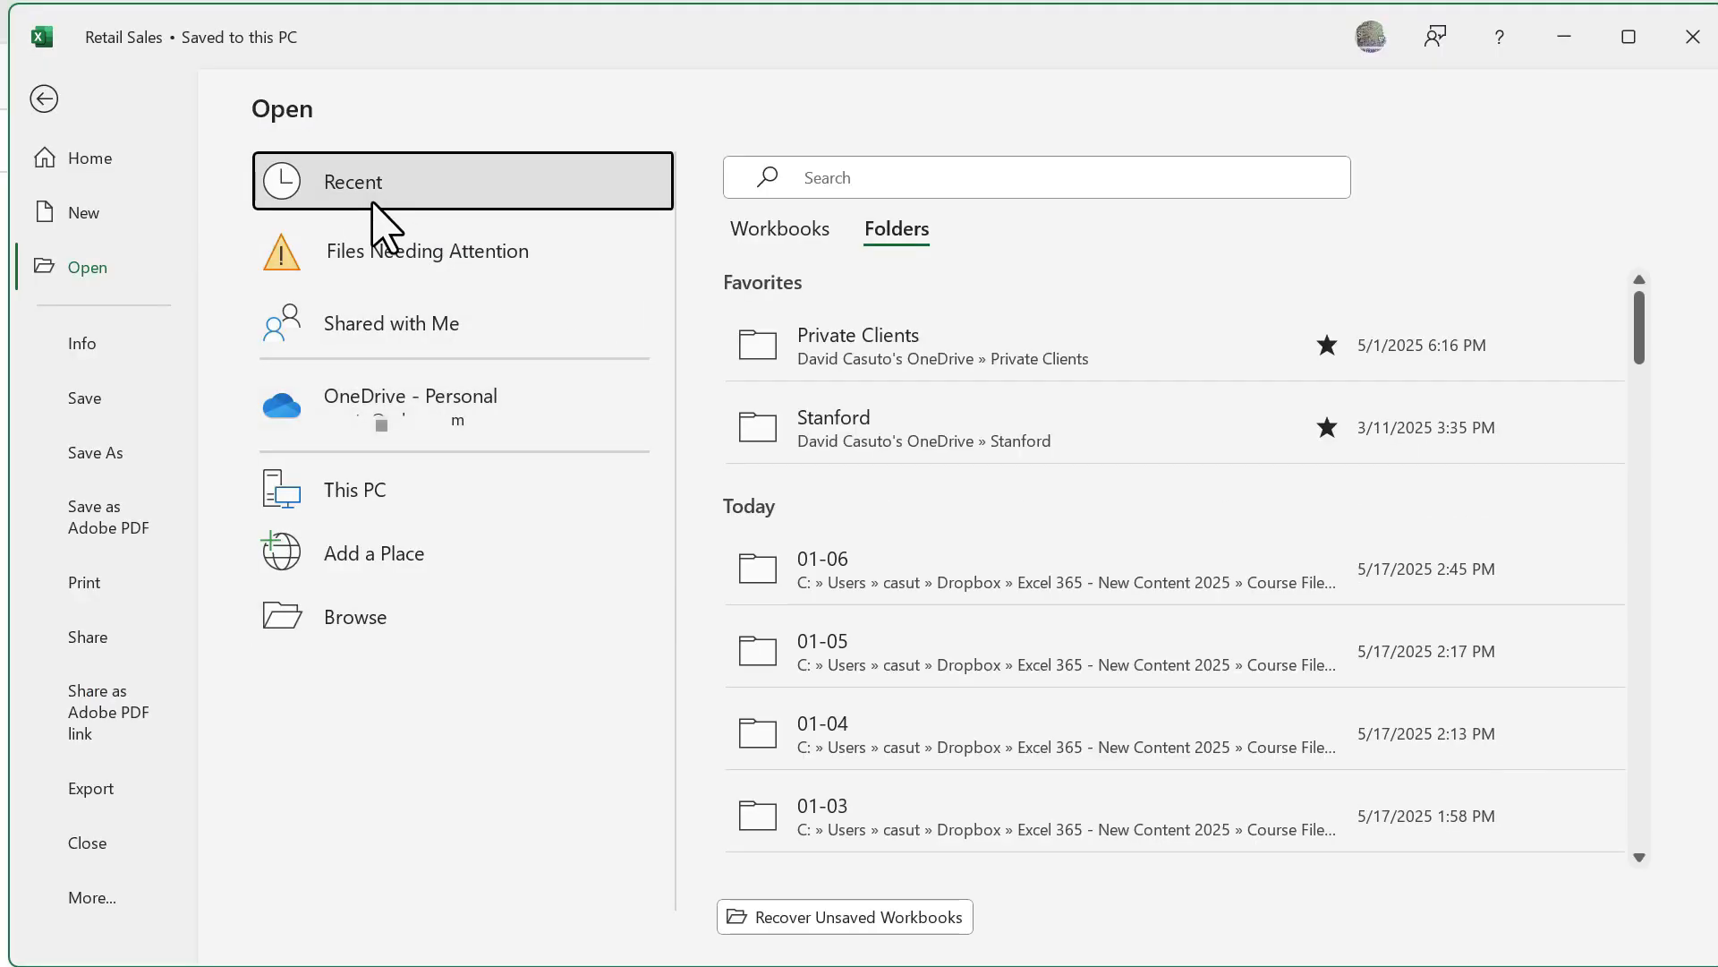
mouse_move(888, 568)
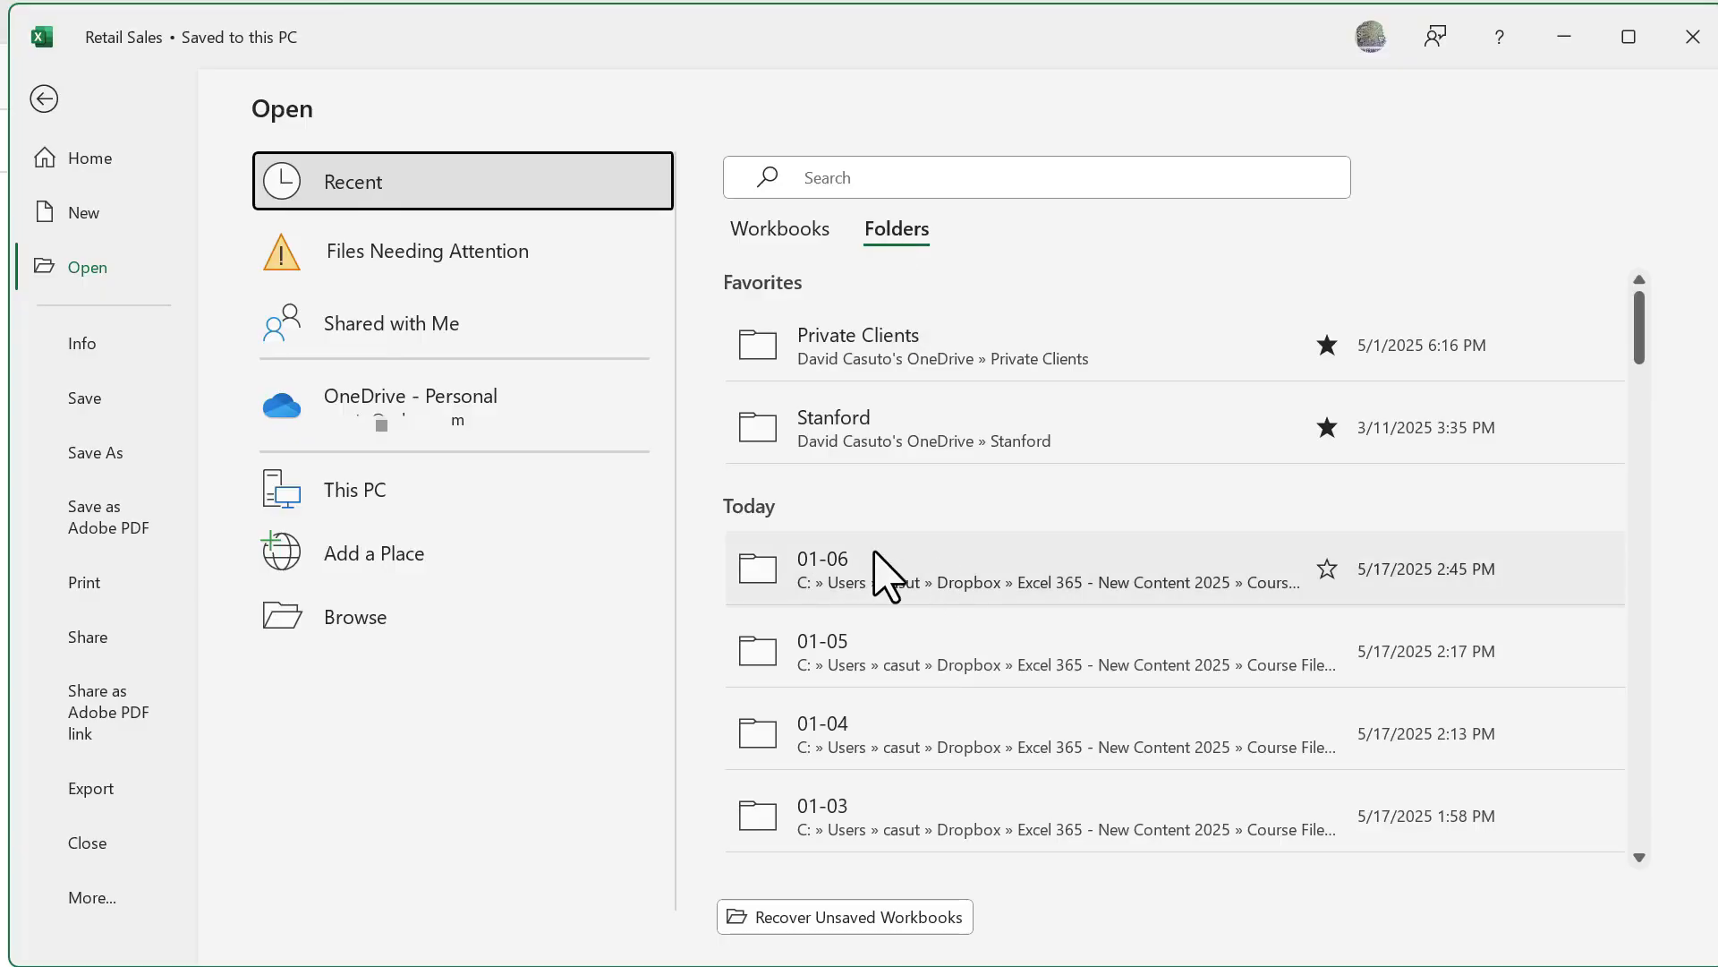
mouse_move(888, 575)
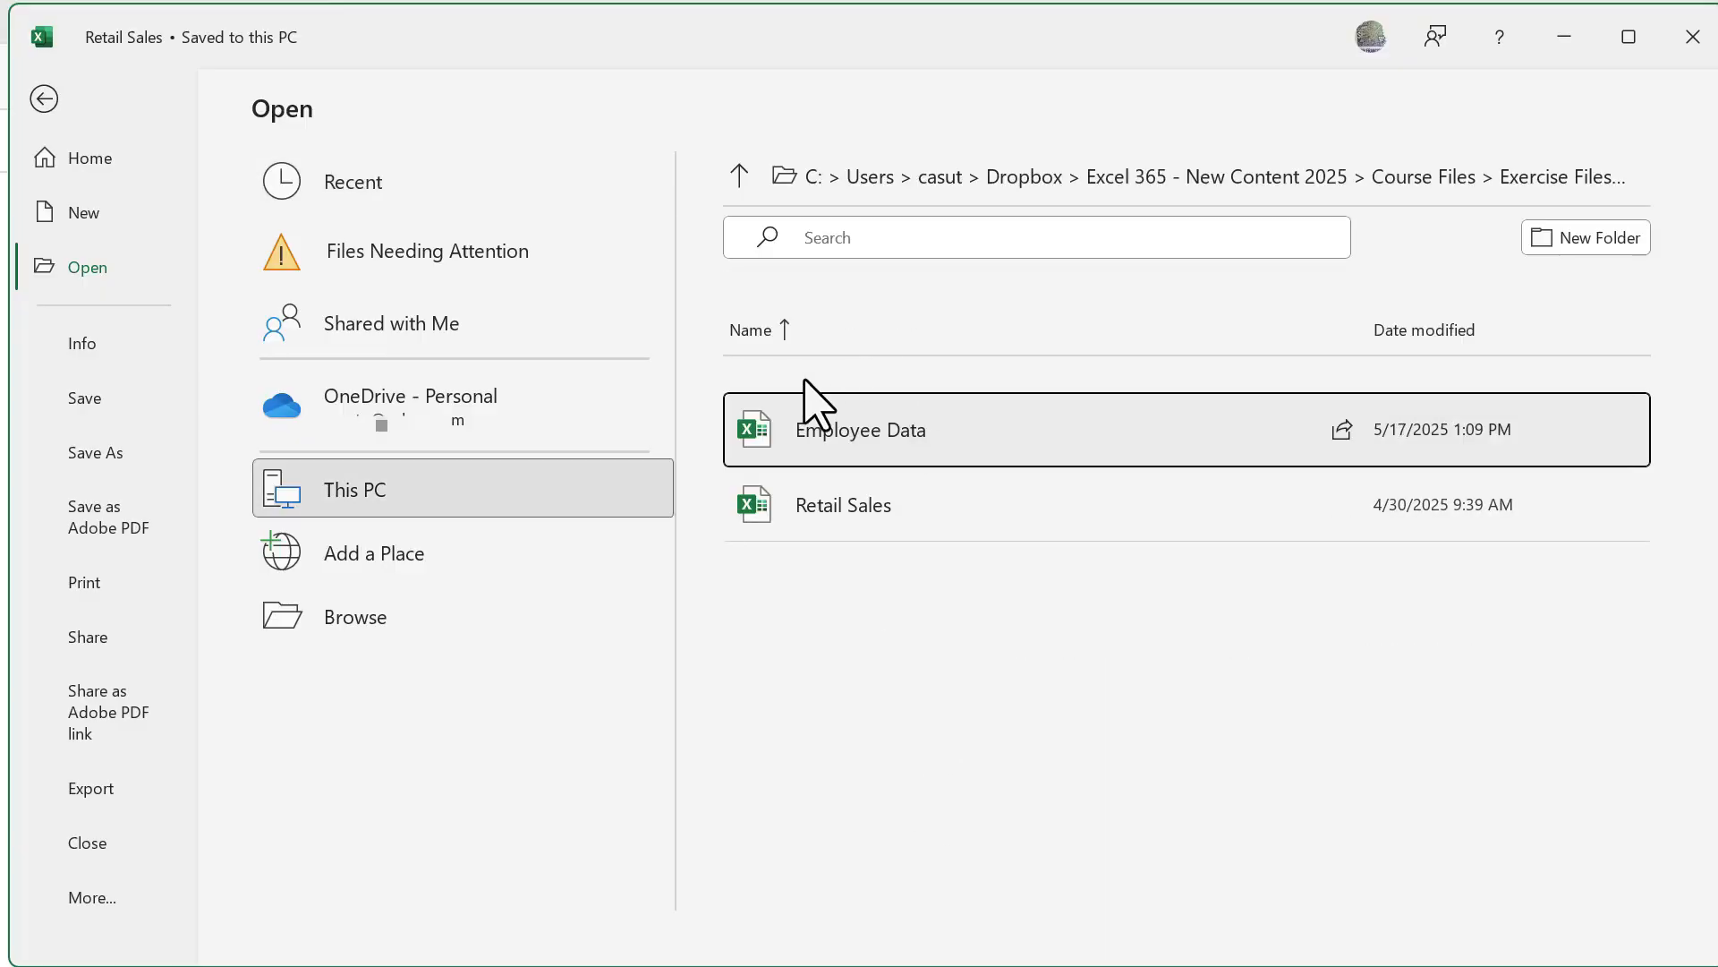
mouse_move(1030, 345)
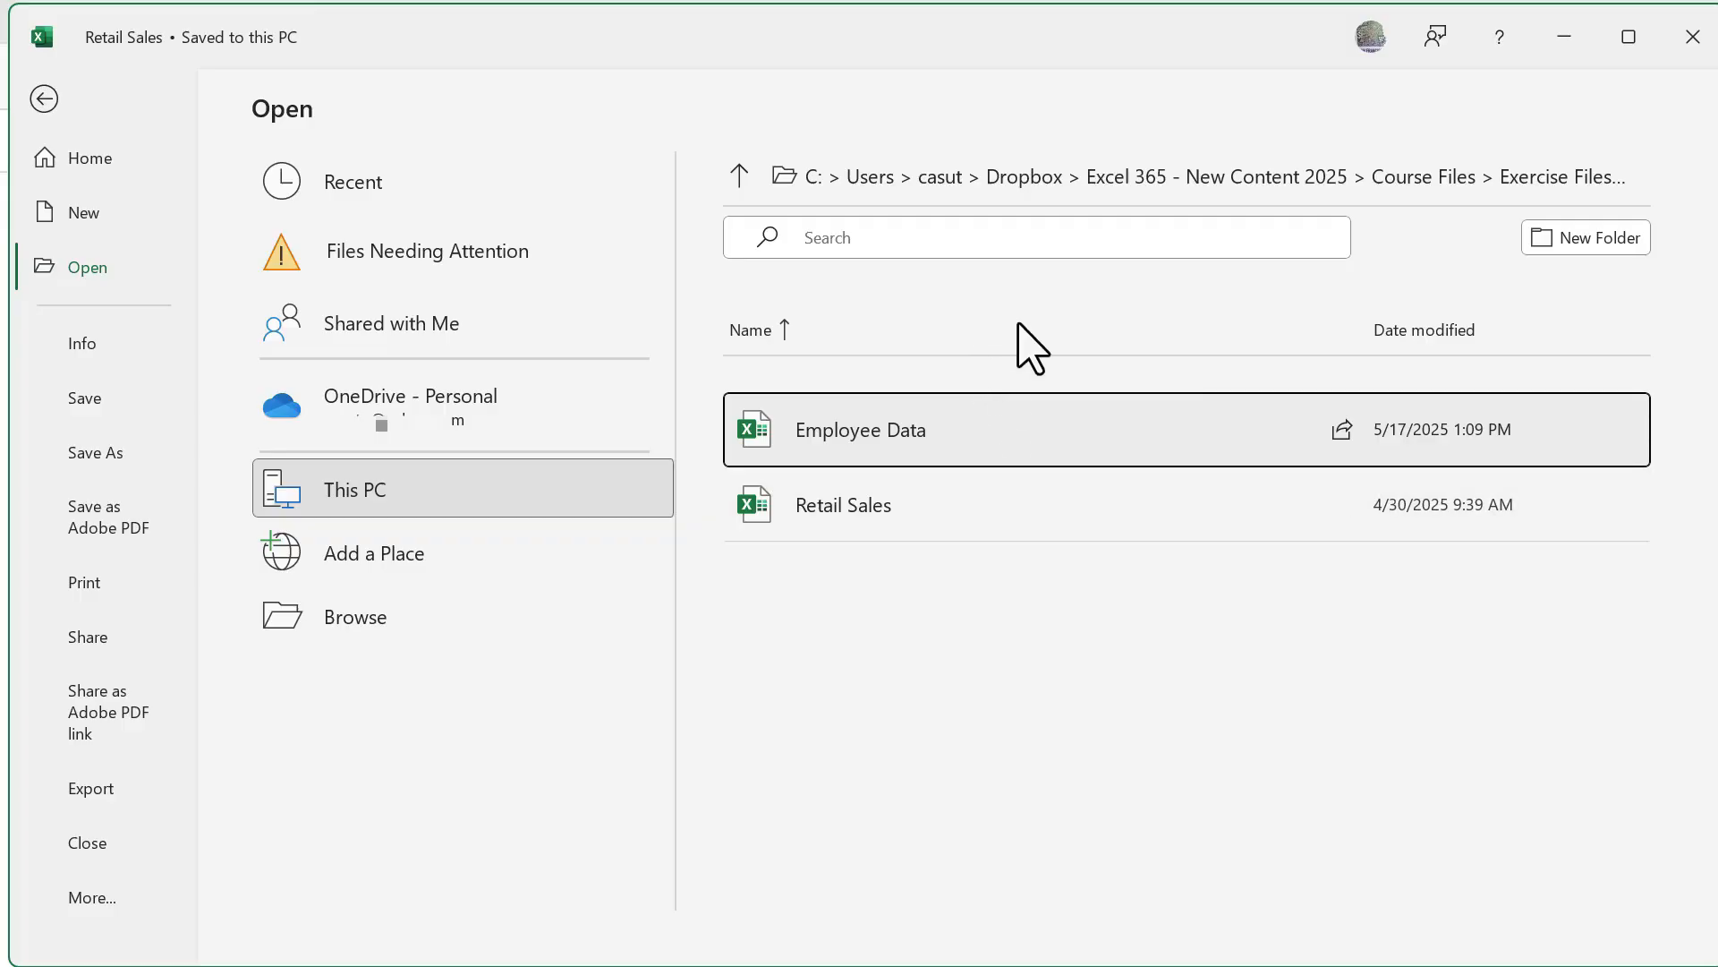
mouse_move(1030, 346)
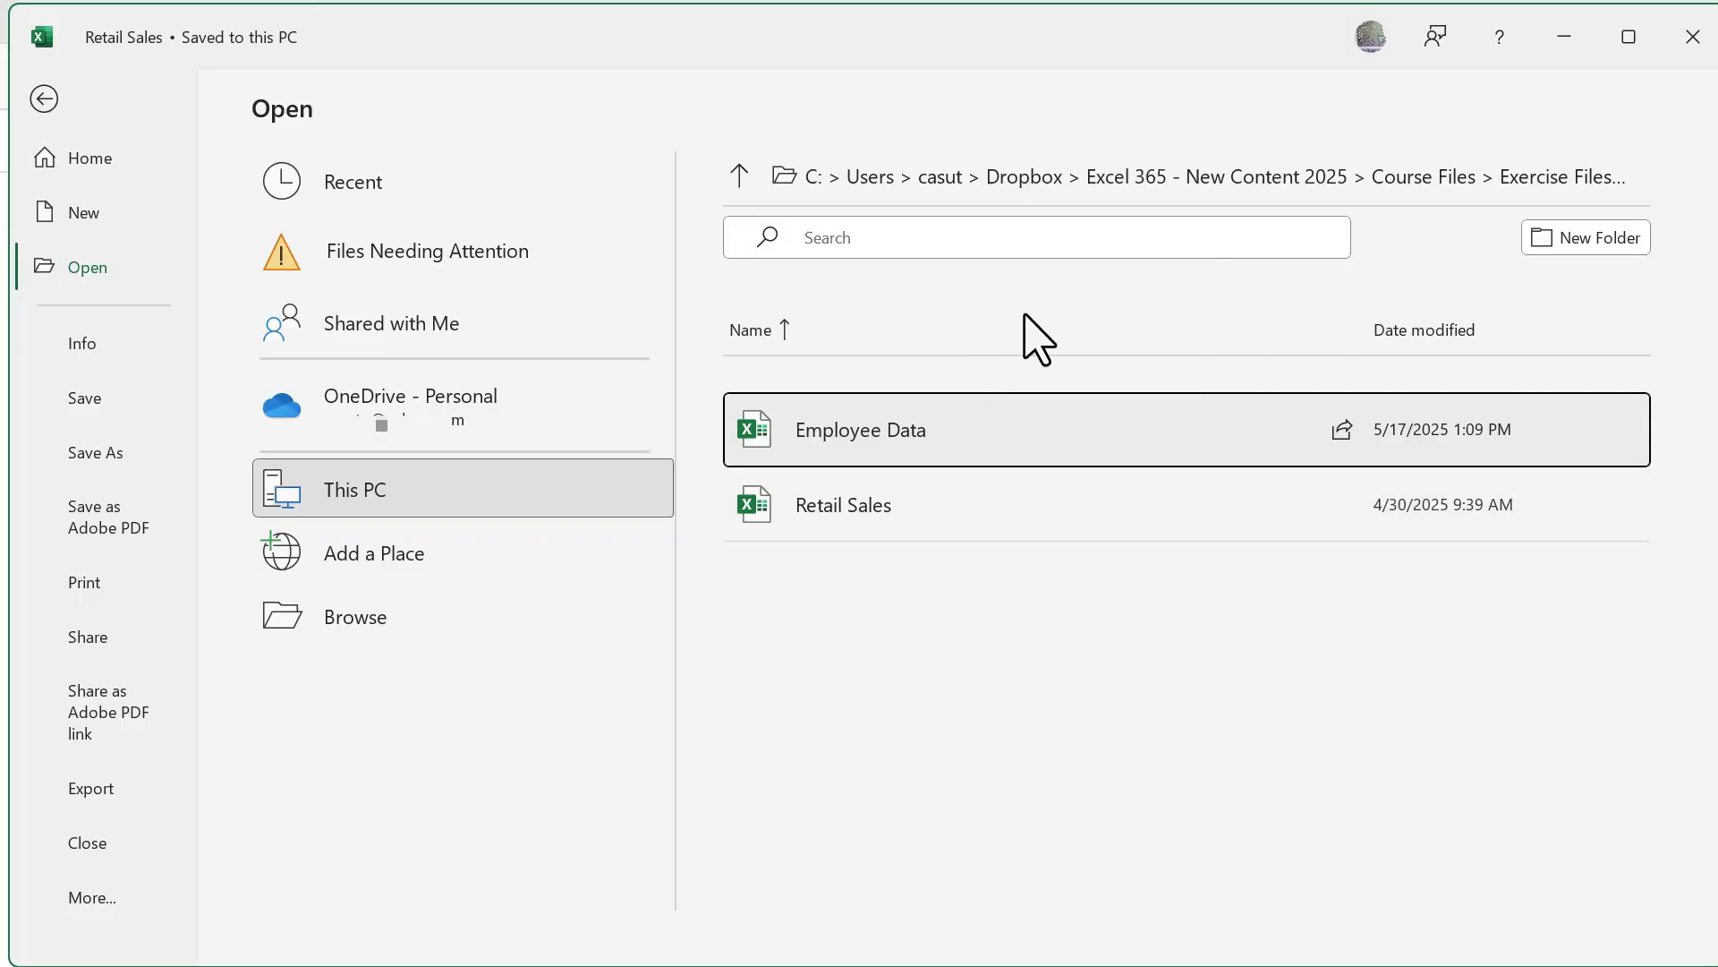
mouse_move(1098, 753)
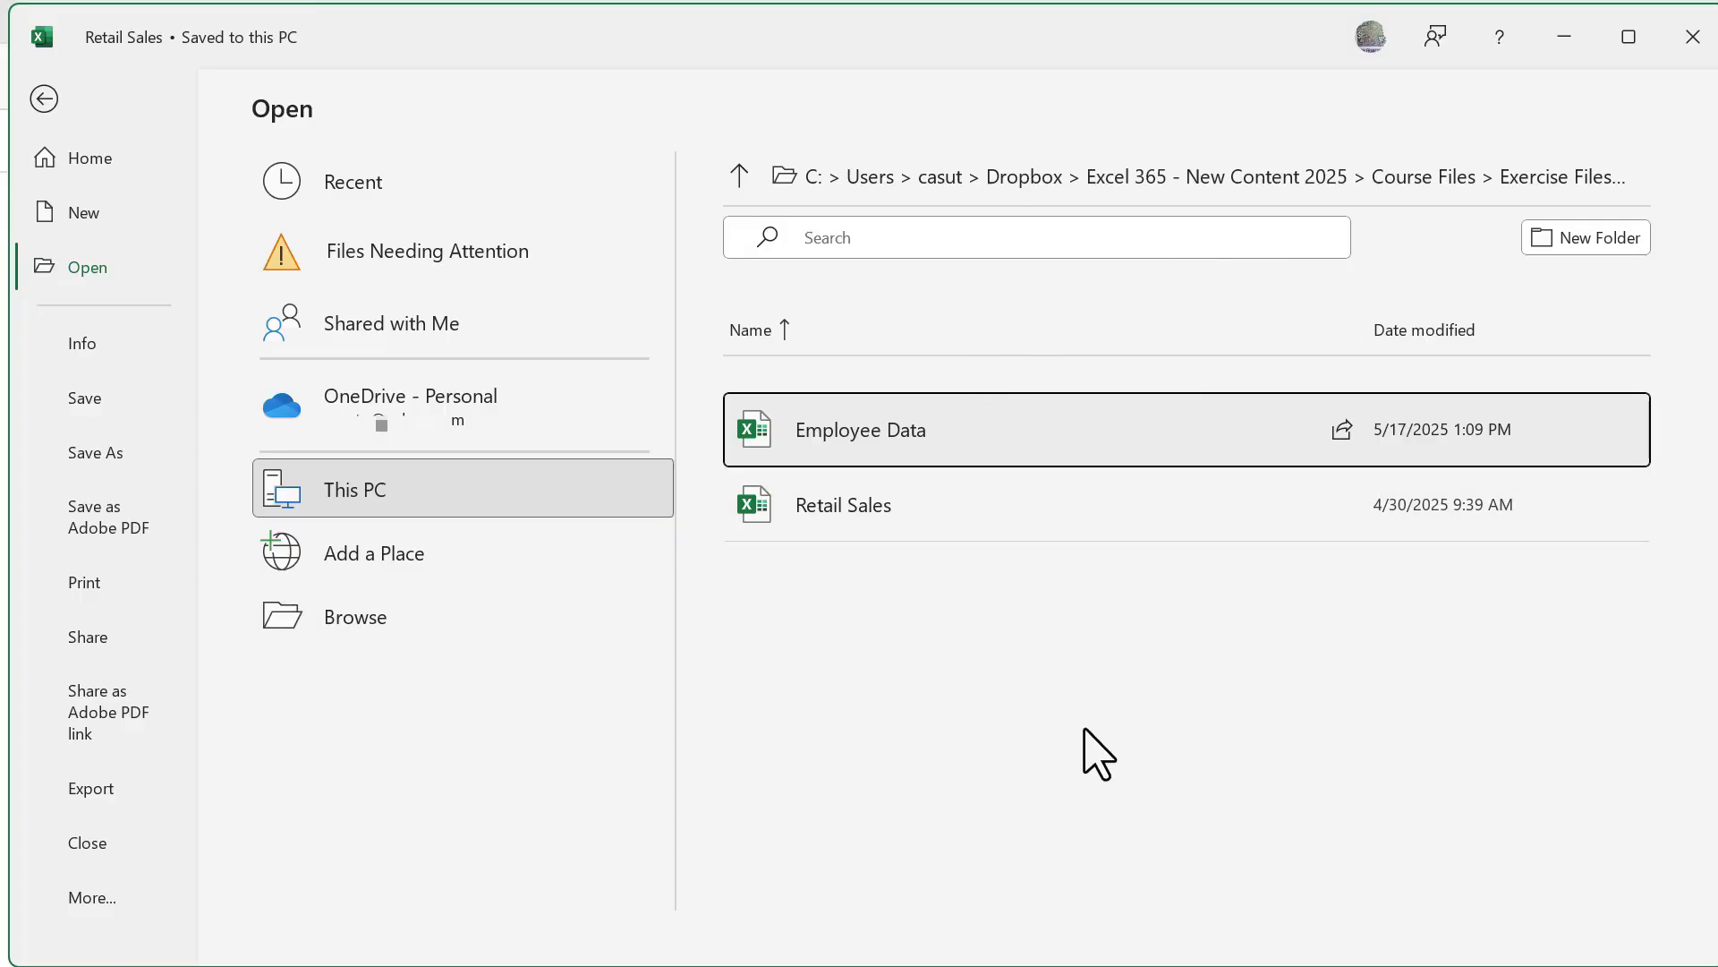
mouse_move(972, 356)
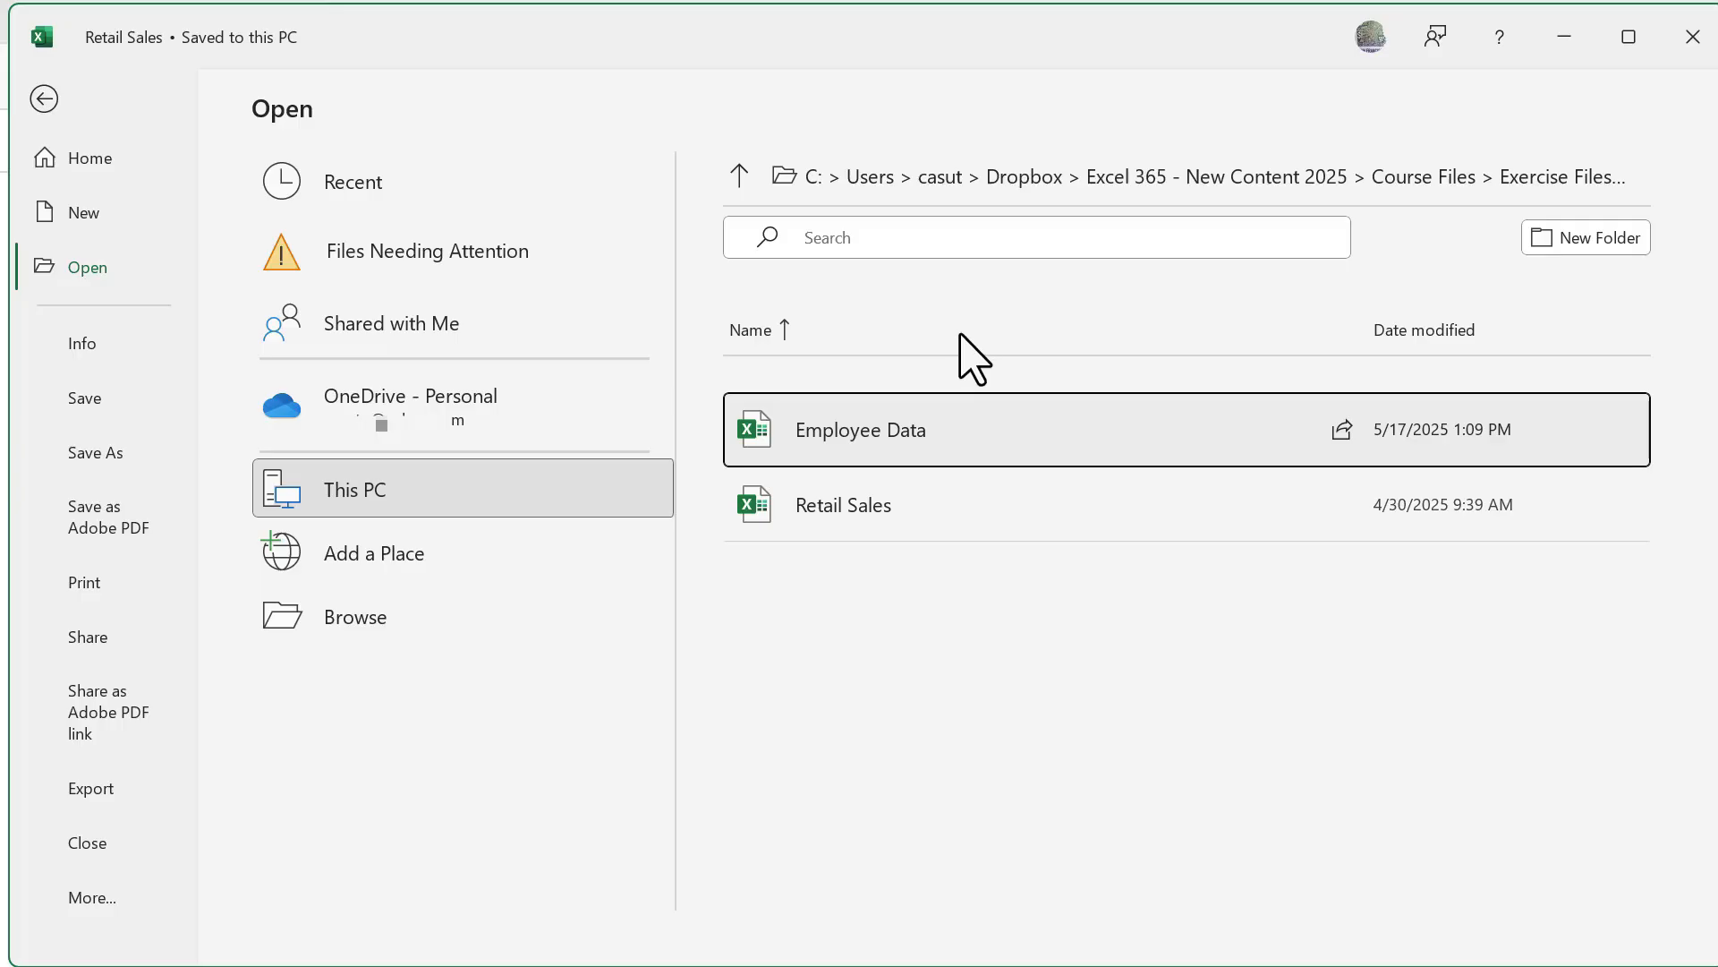
mouse_move(1049, 815)
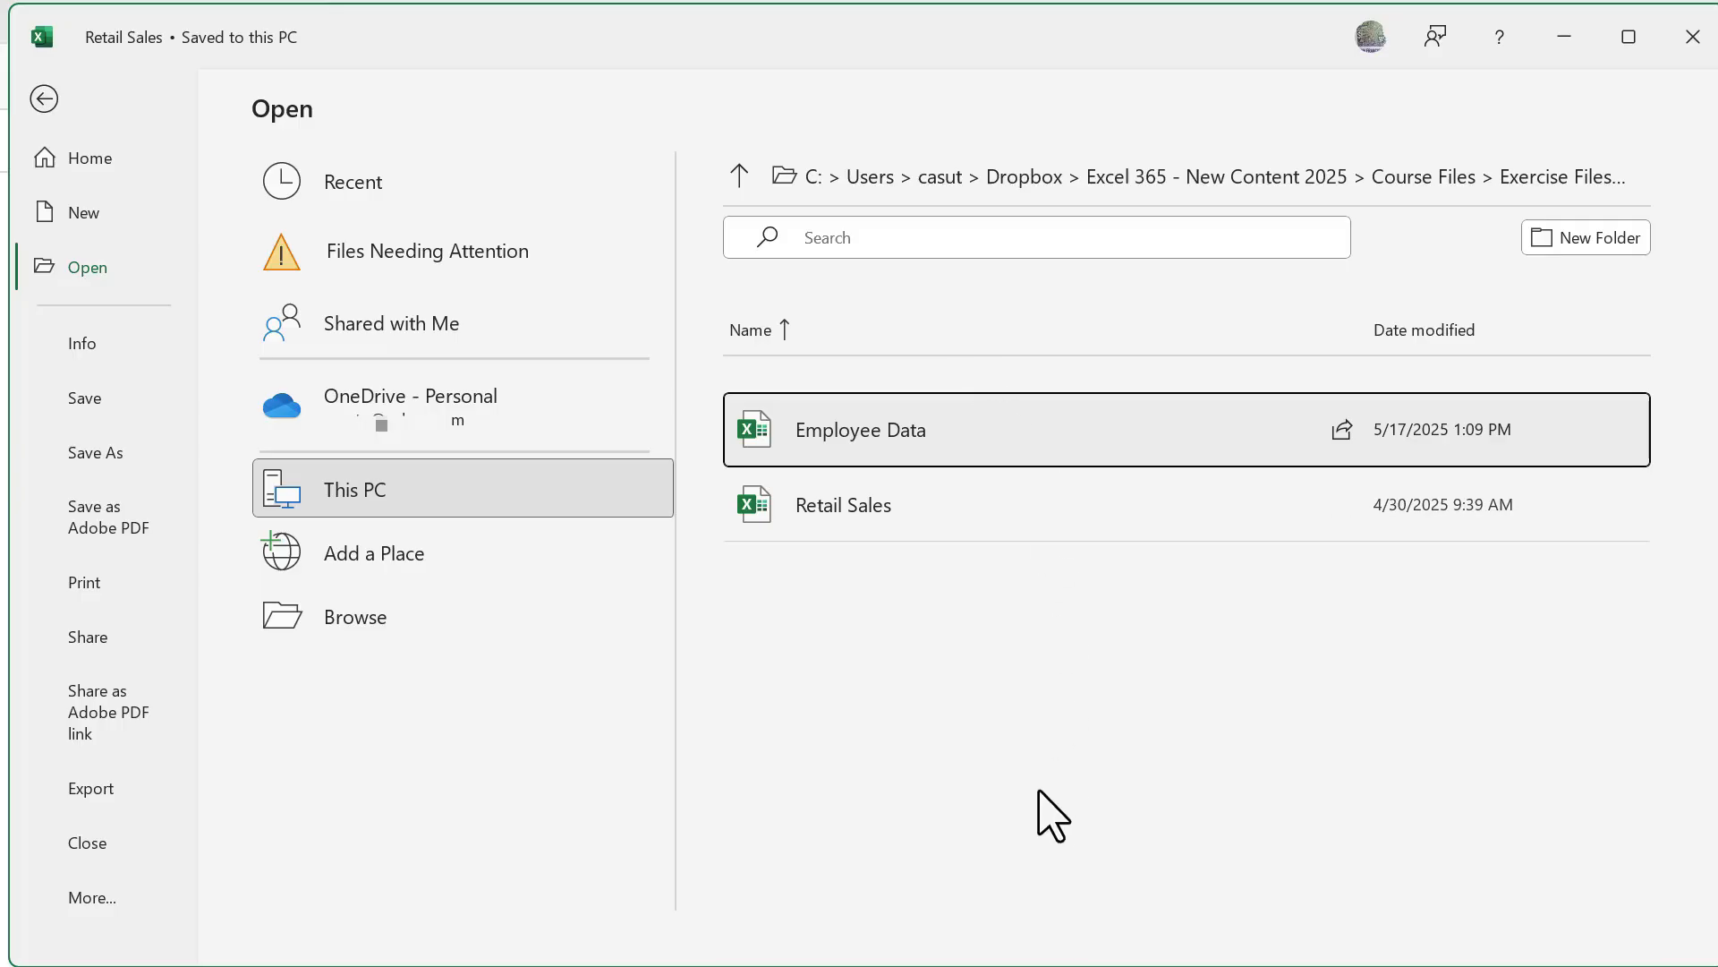
- Open the Employee Data workbook, then close it to return to Retail Sales
double_click(859, 429)
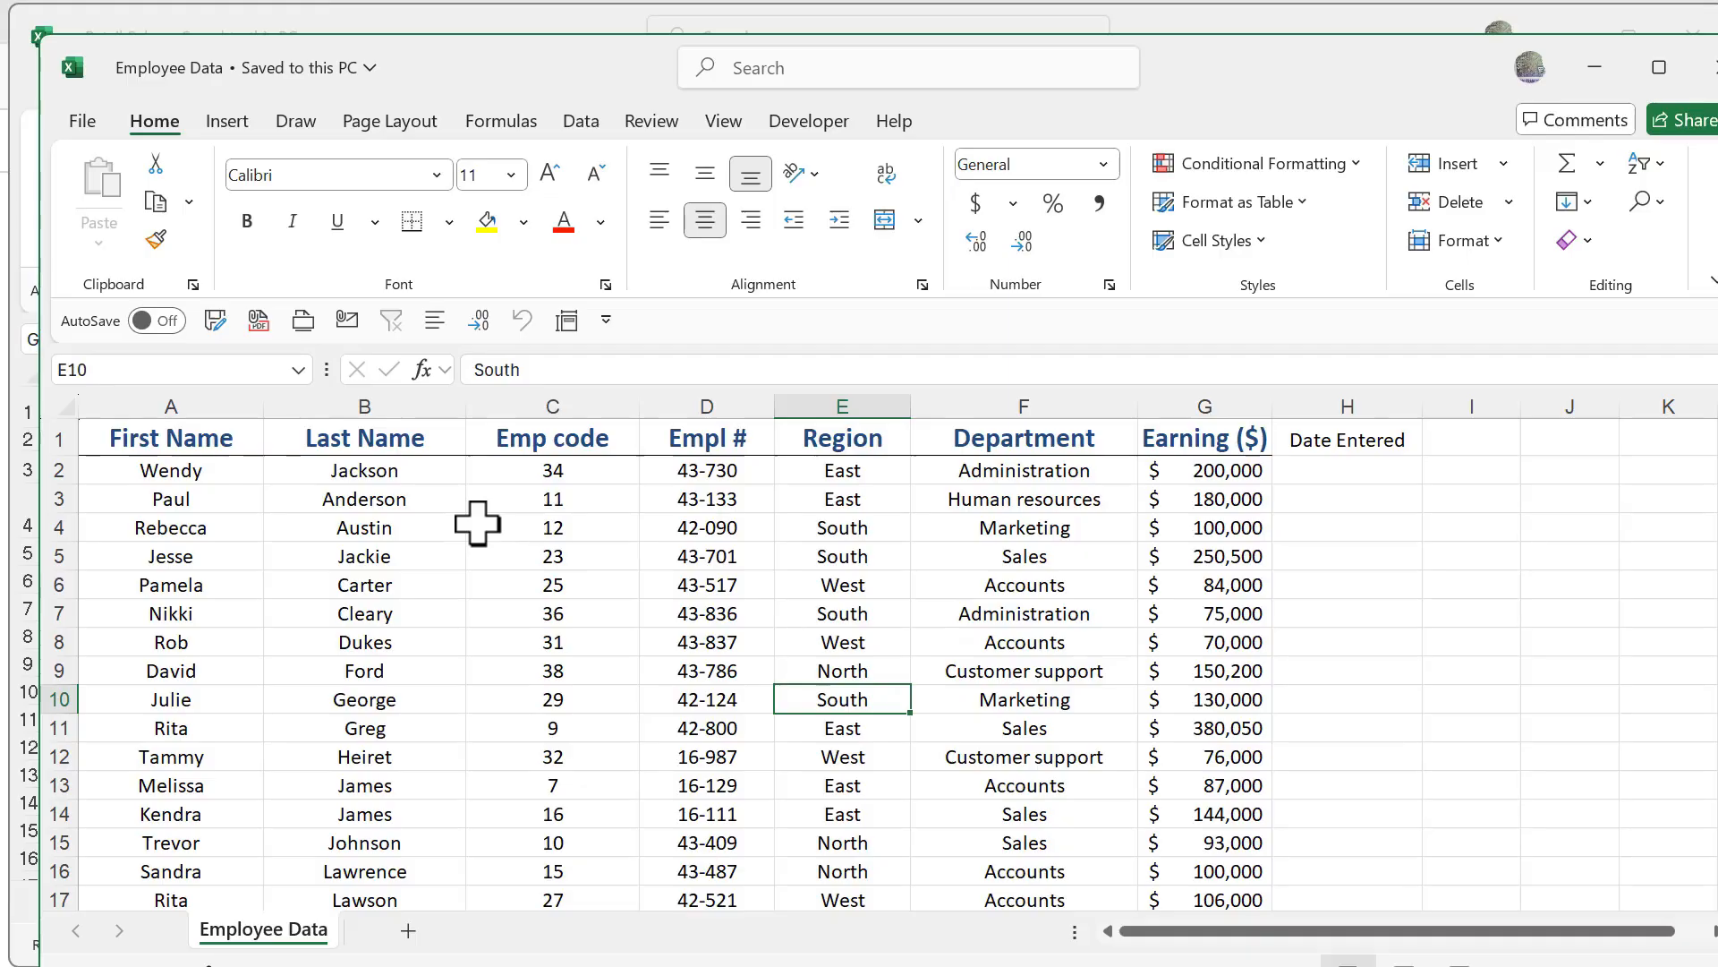
mouse_move(483, 522)
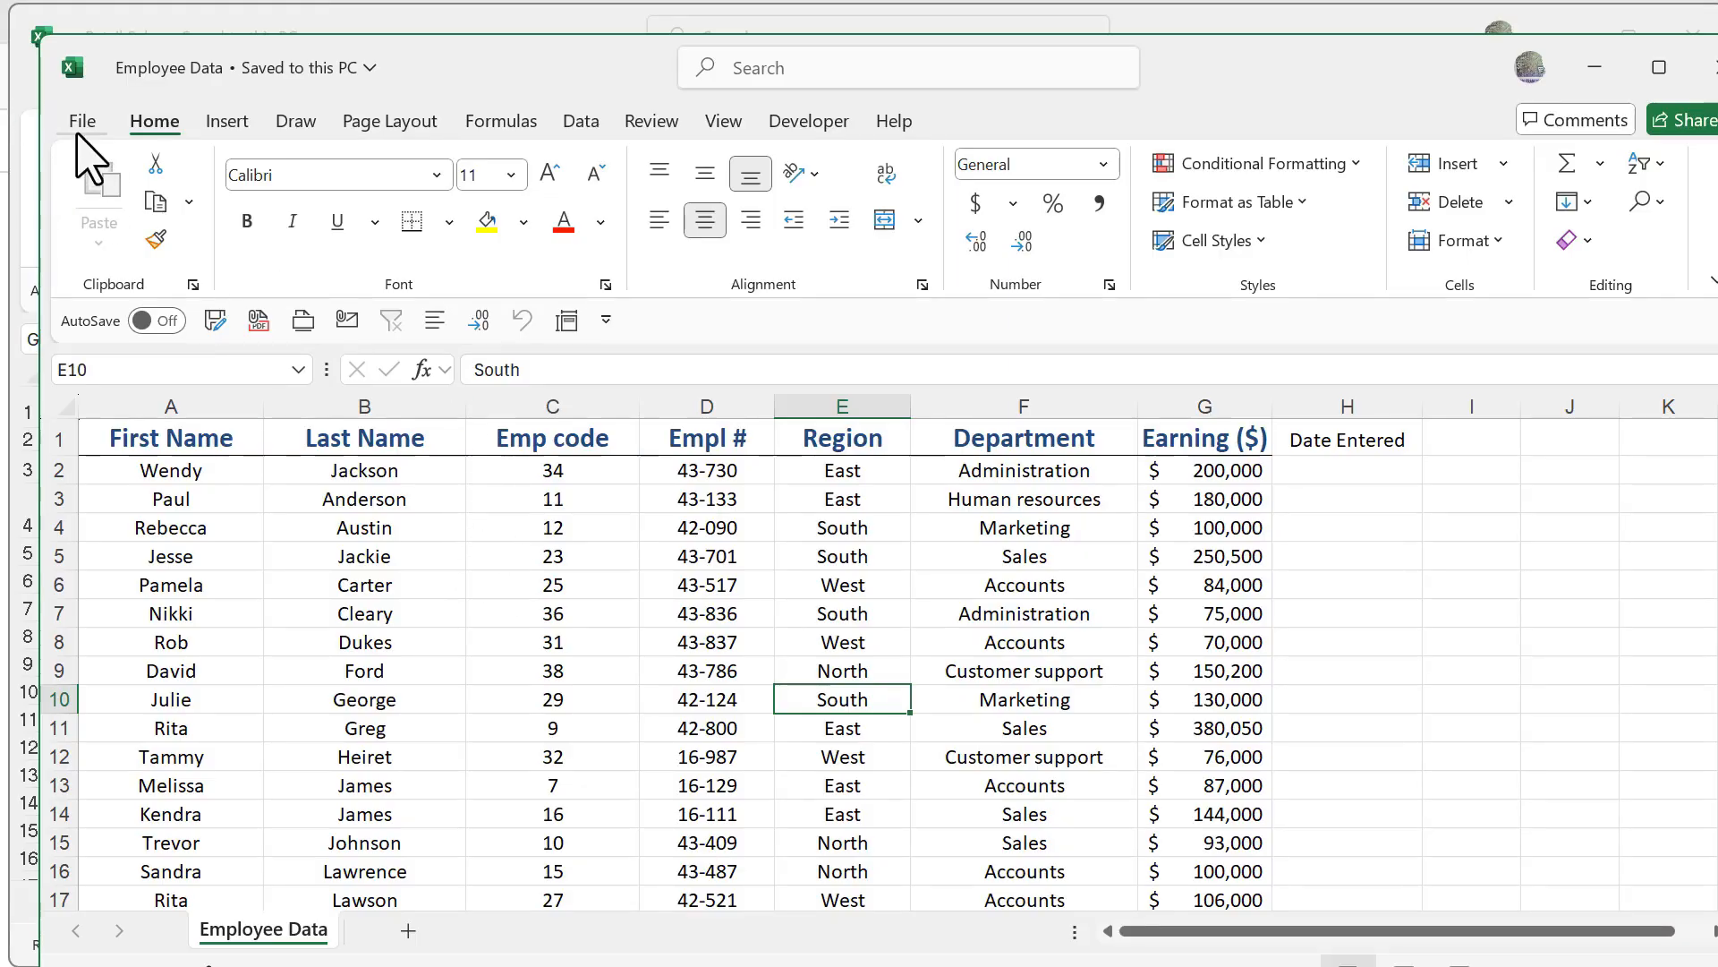
click(82, 121)
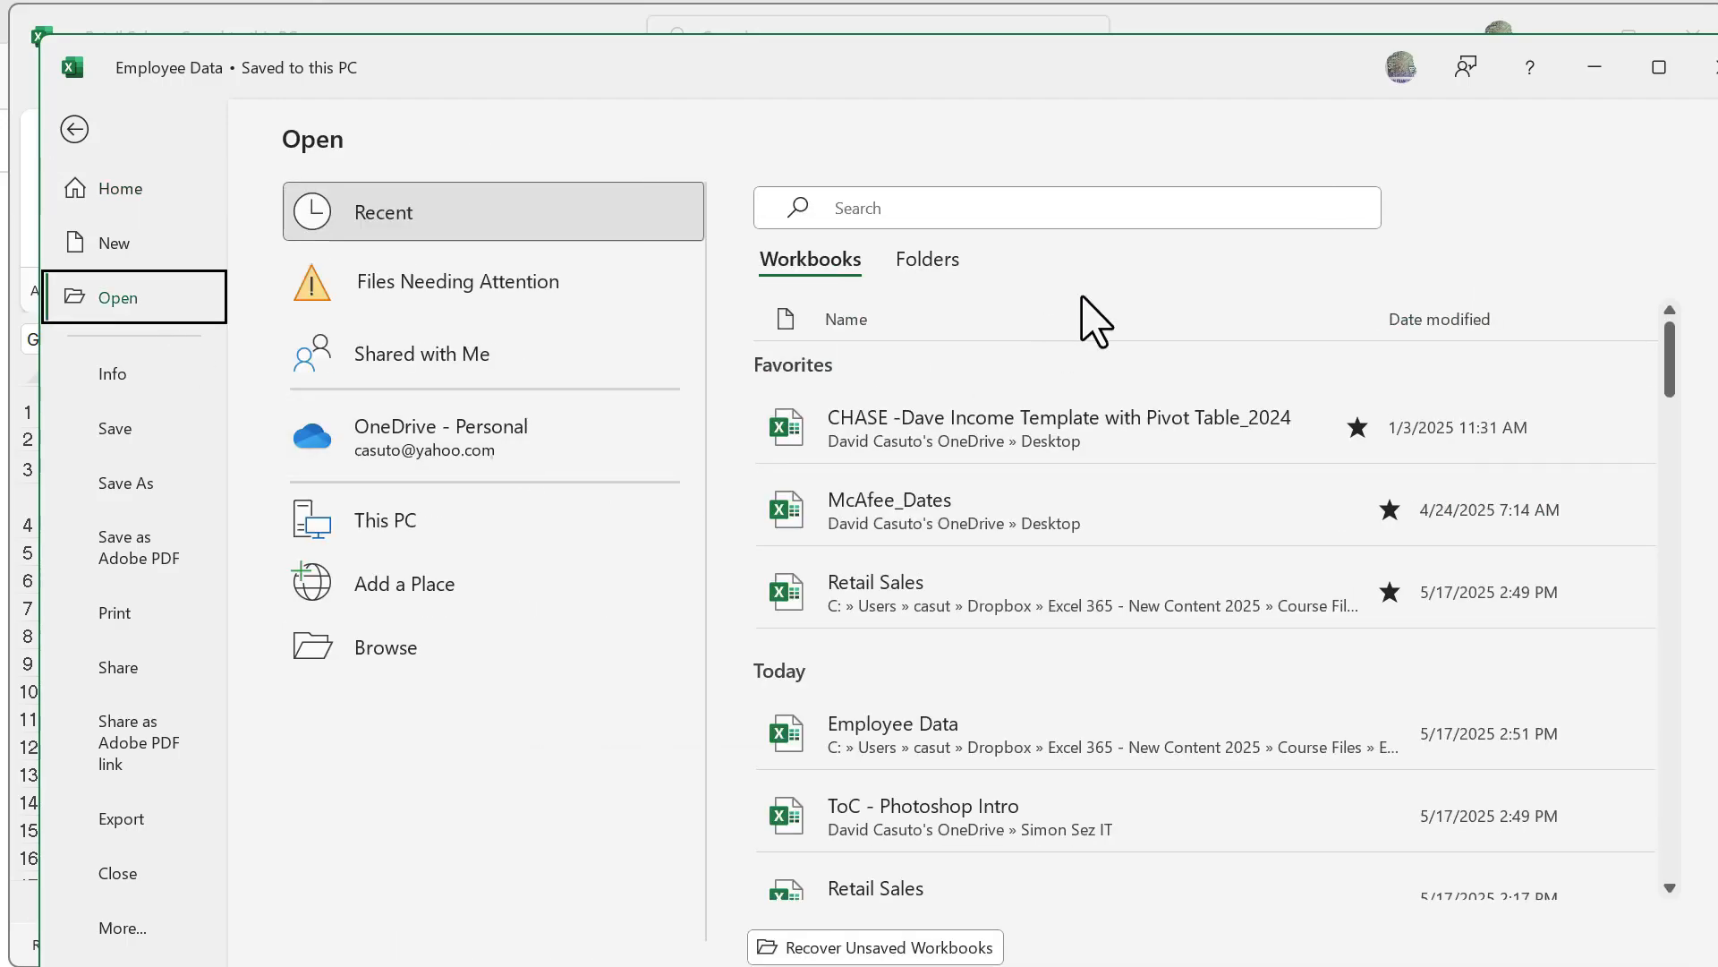
click(875, 592)
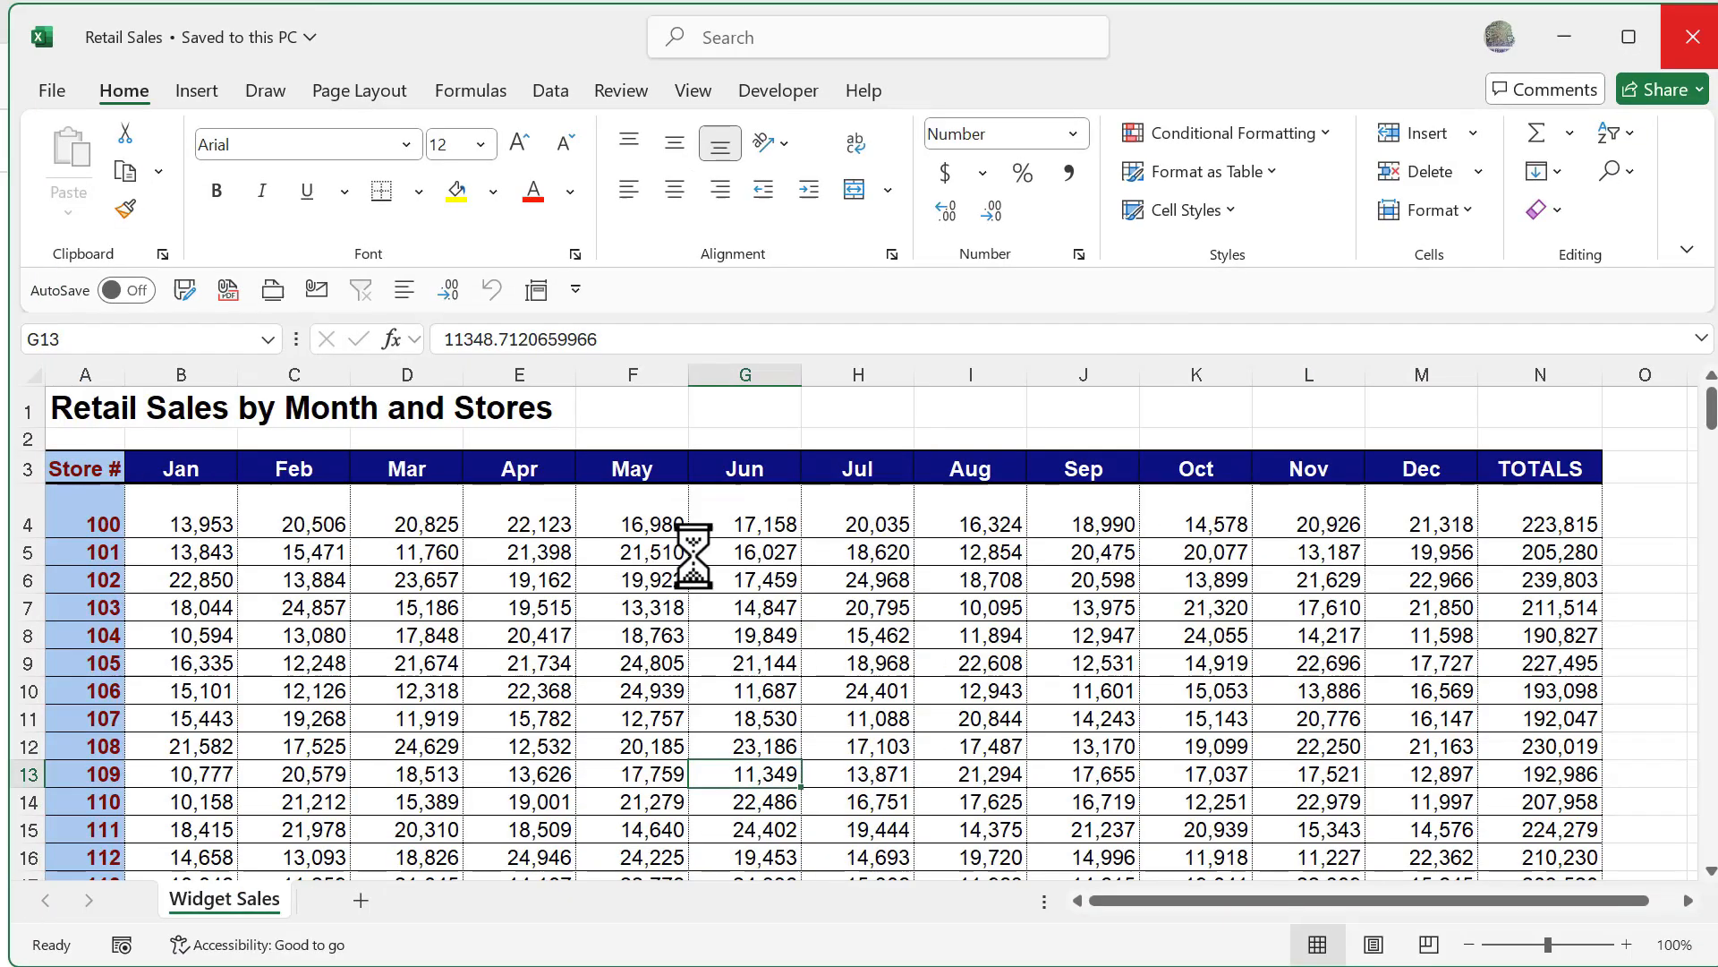
click(630, 607)
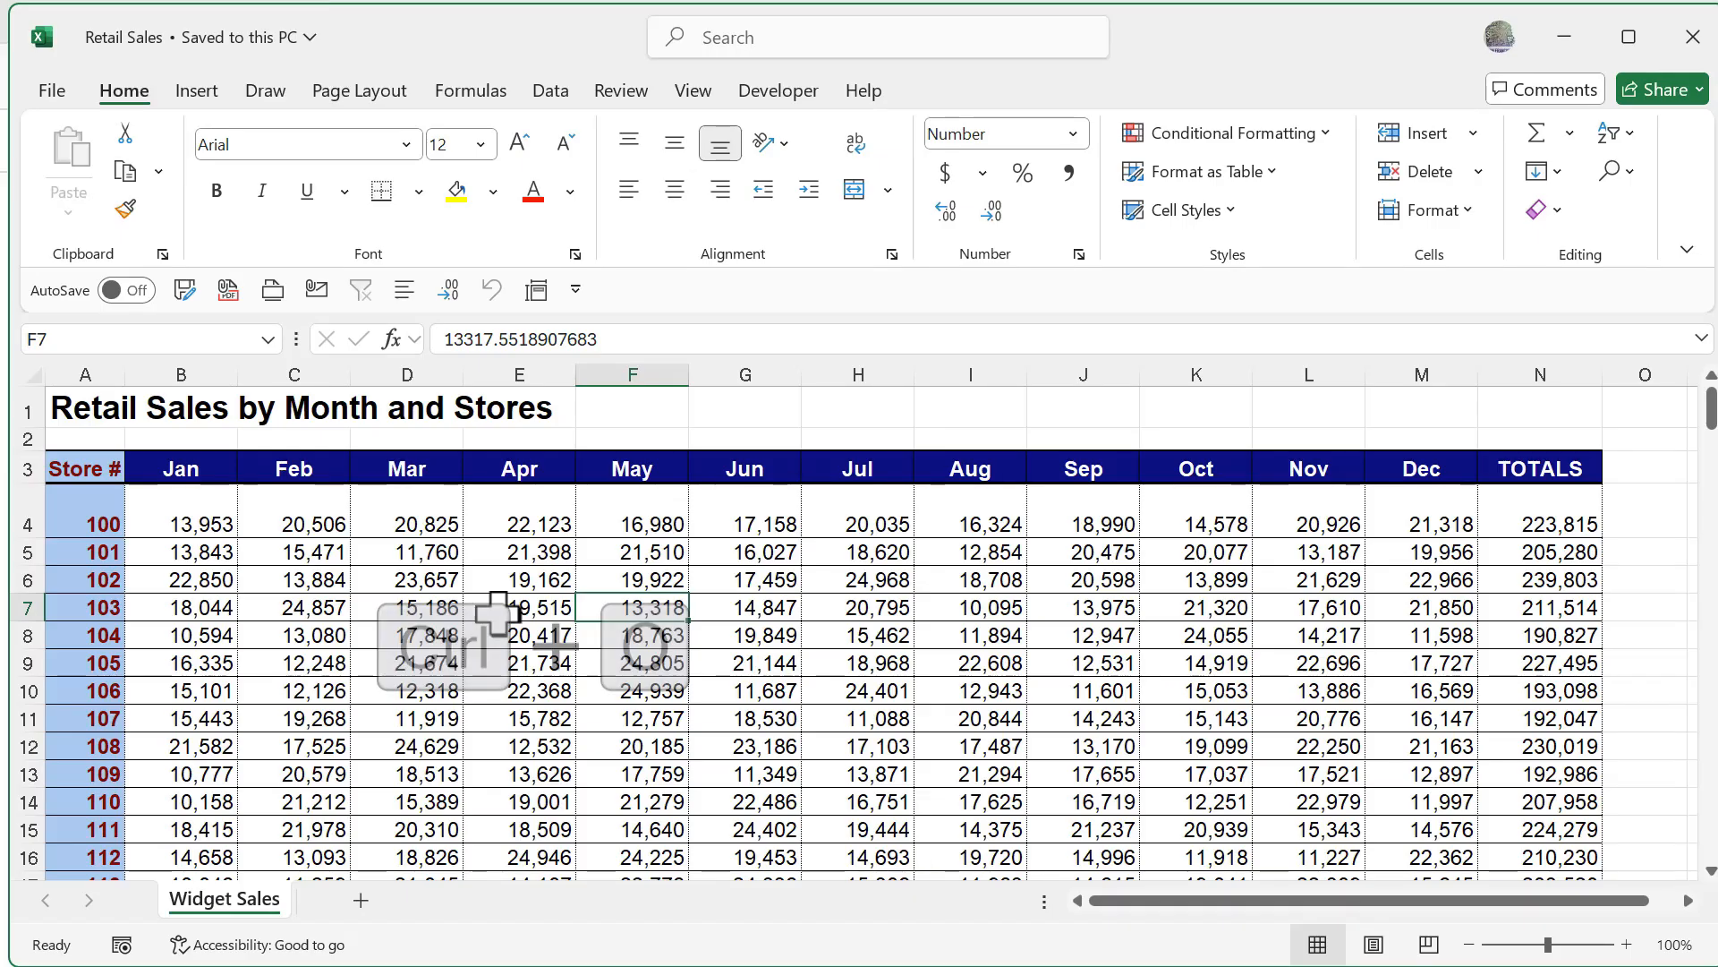
key(ctrl+o)
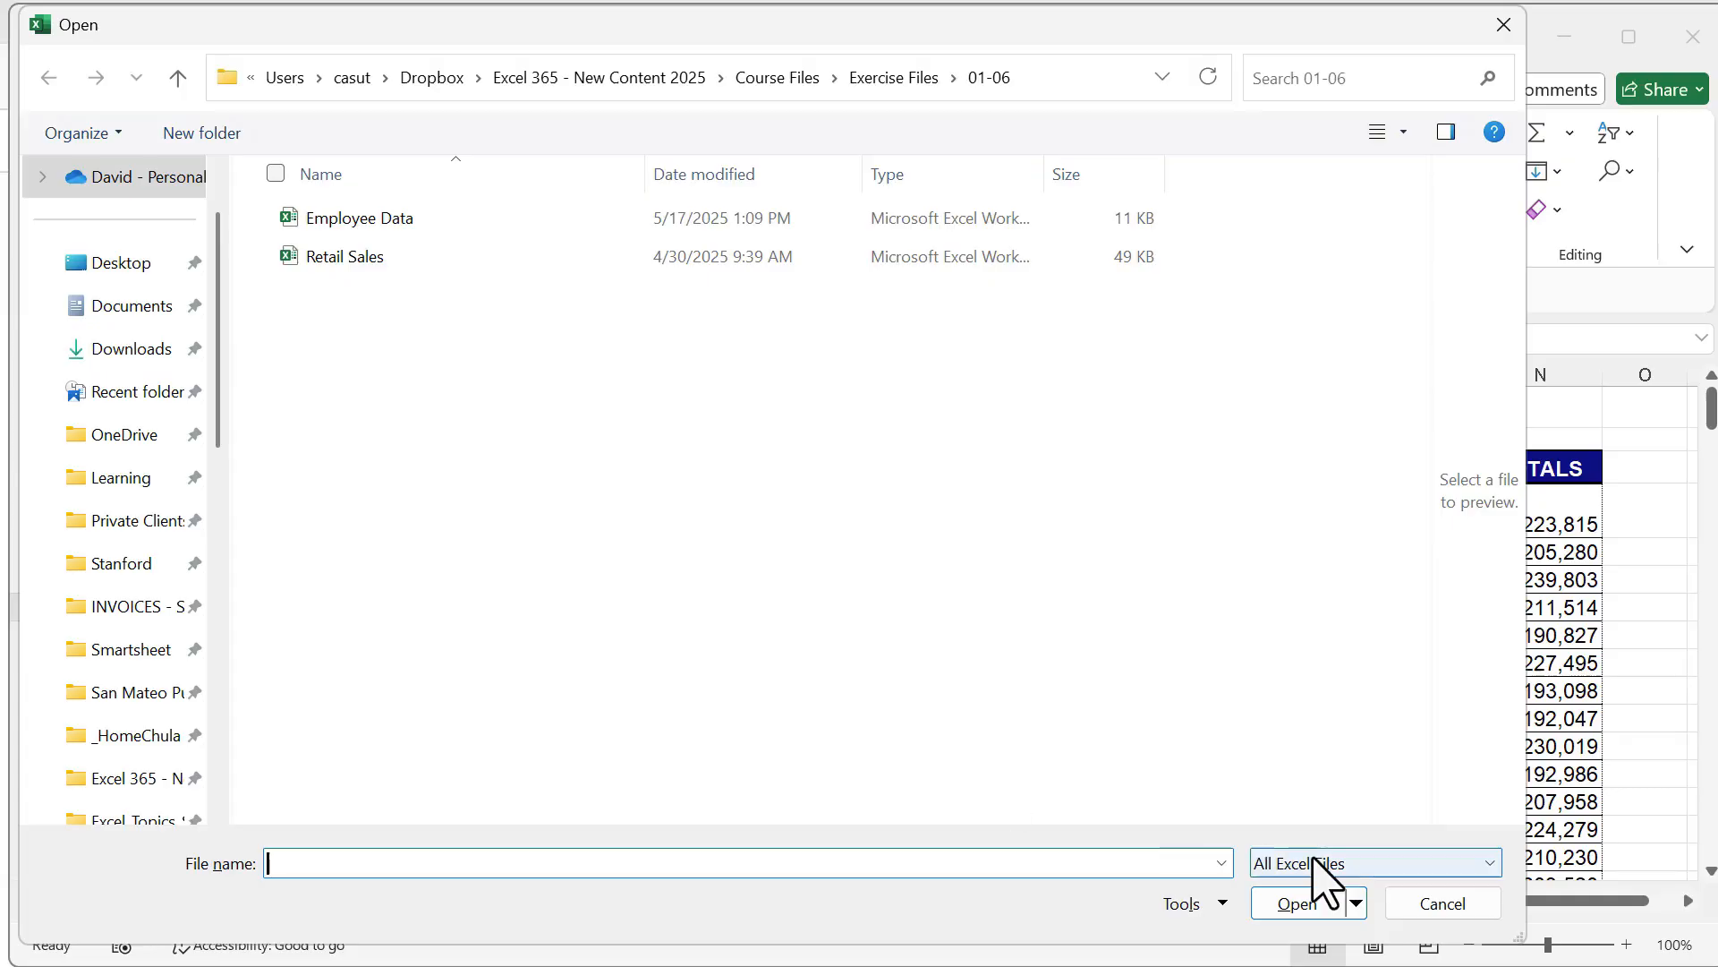
click(1298, 903)
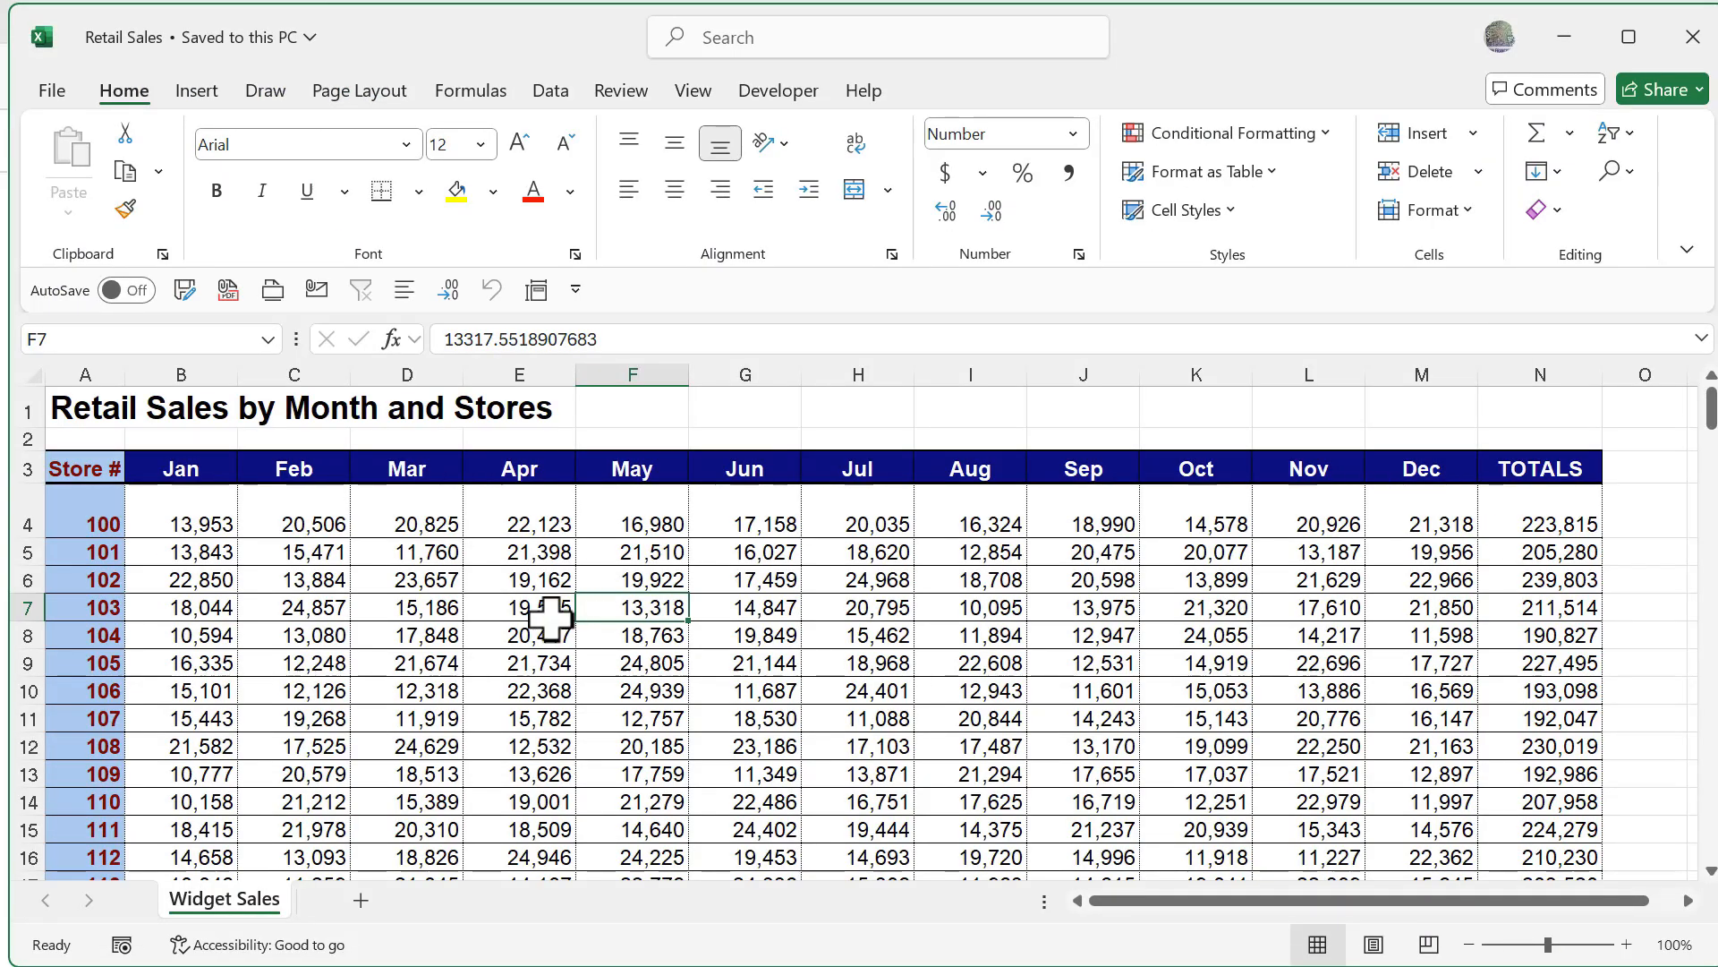